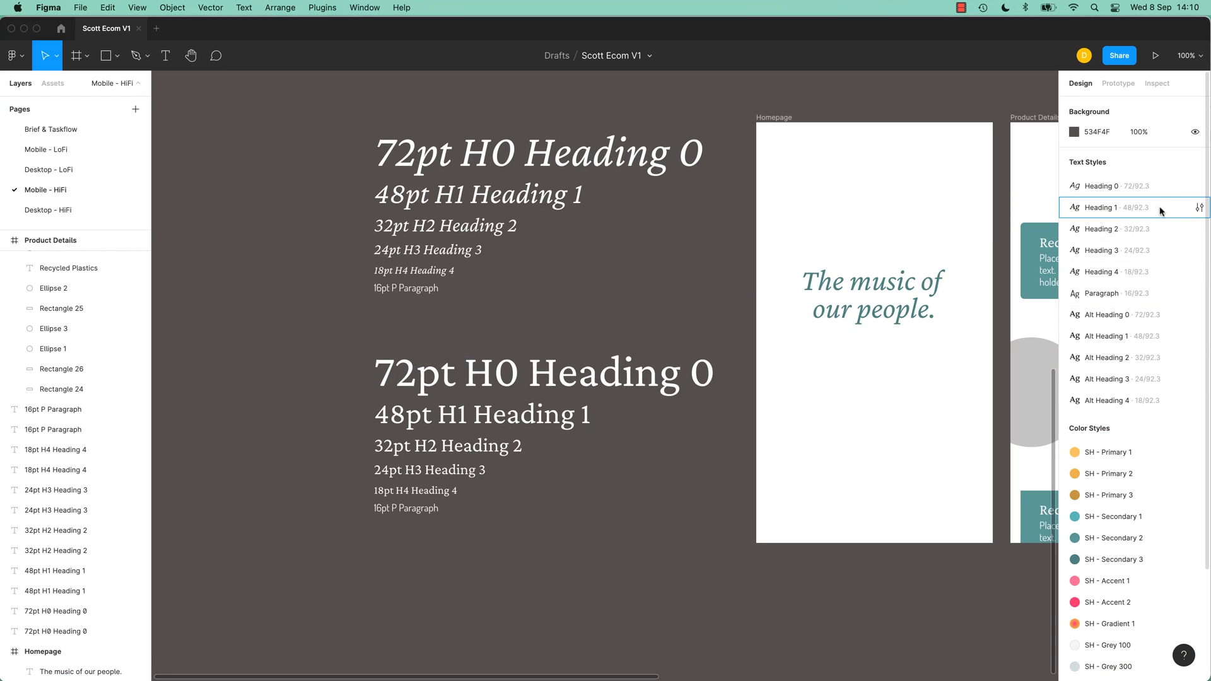
Preview the Heading 1 style's font family field in the Edit style panel.
{"action": "left_click", "coordinate": [1199, 207]}
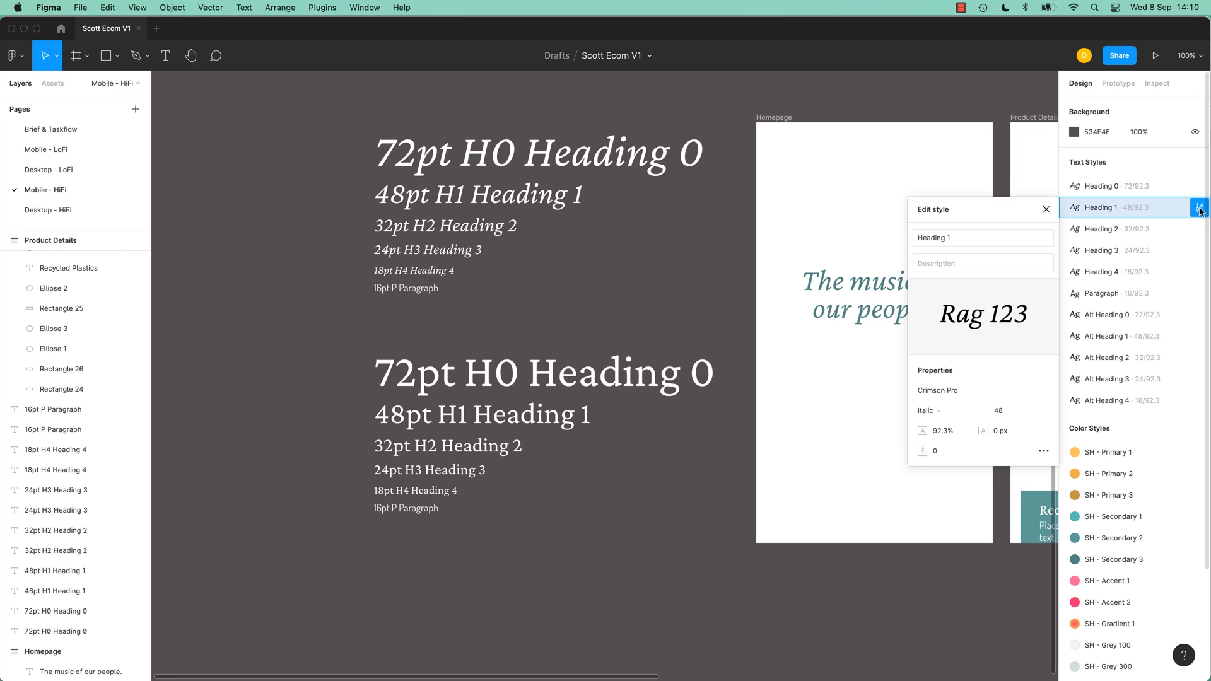
{"action": "left_click", "coordinate": [973, 390]}
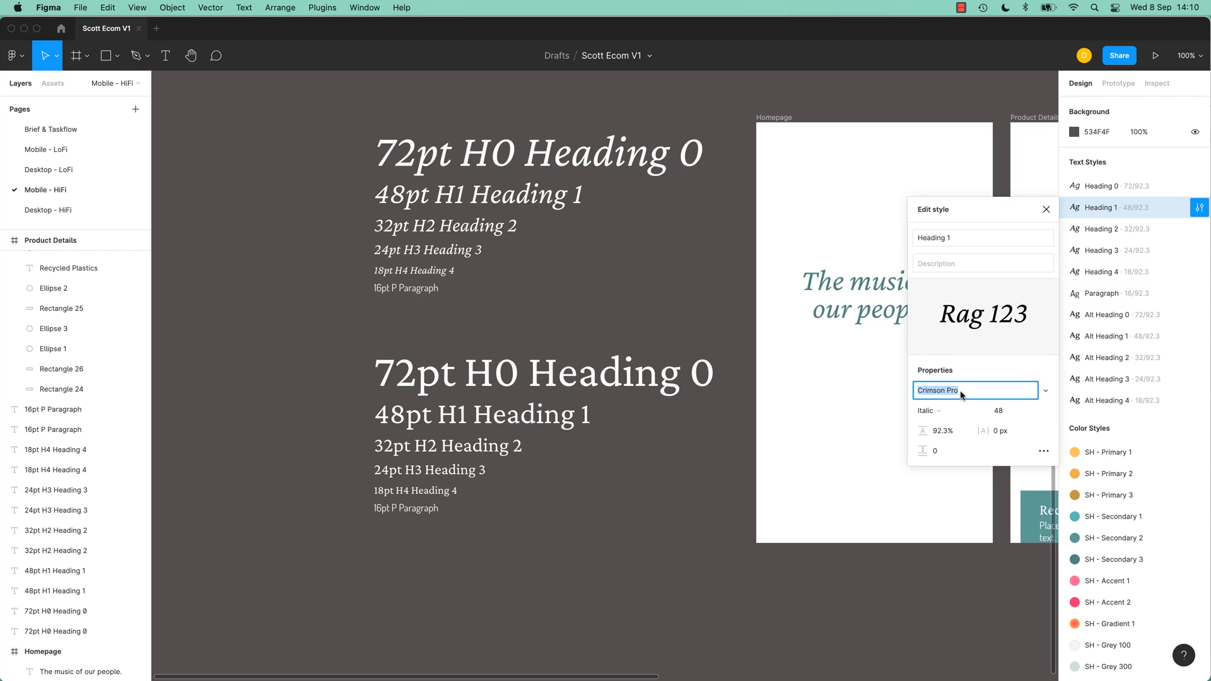
{"action": "type", "text": "M"}
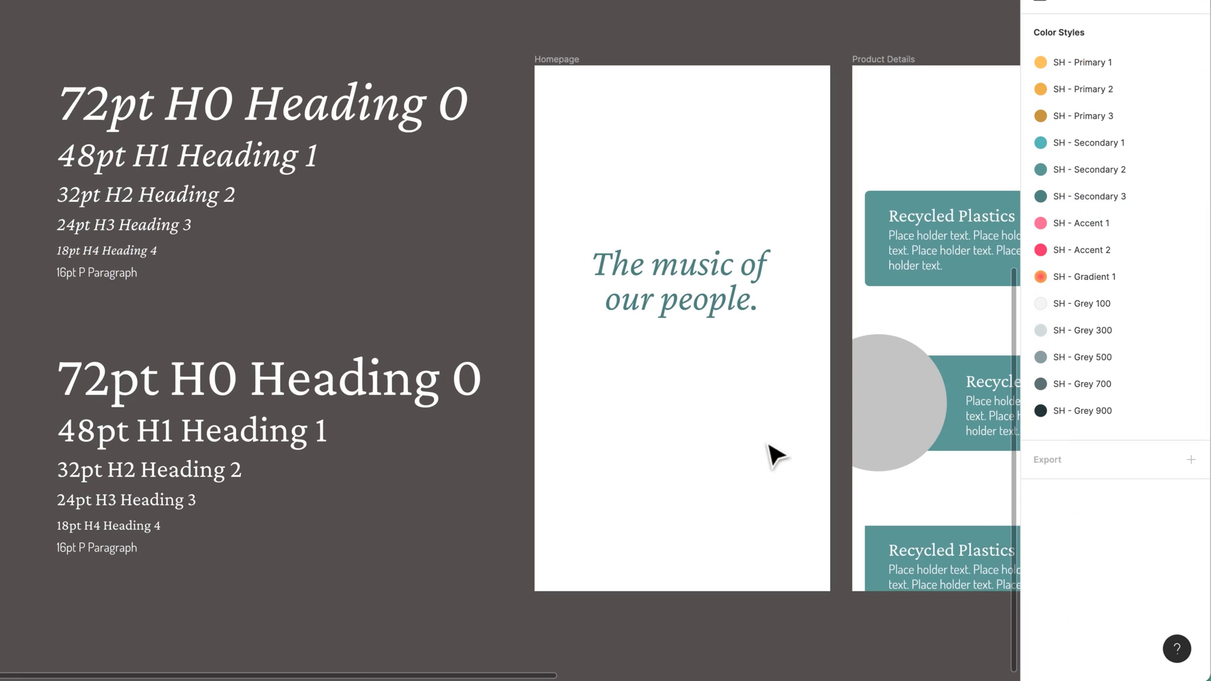
{"action": "mouse_move", "coordinate": [386, 254]}
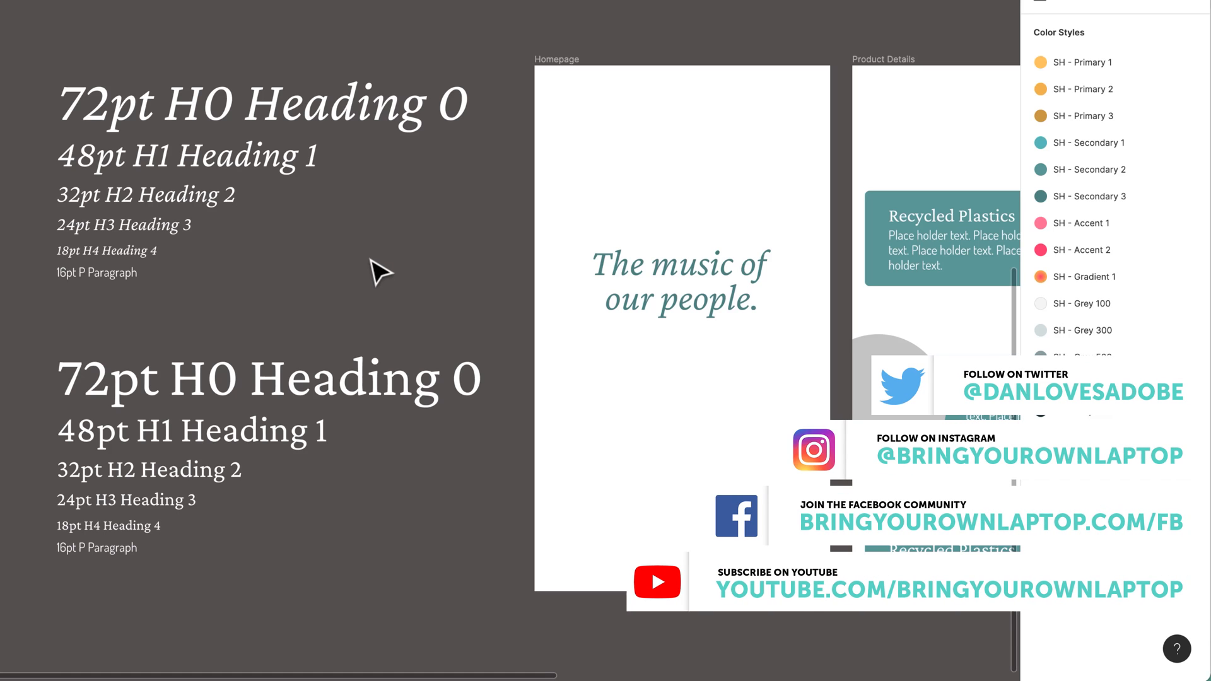
{"action": "mouse_move", "coordinate": [360, 277]}
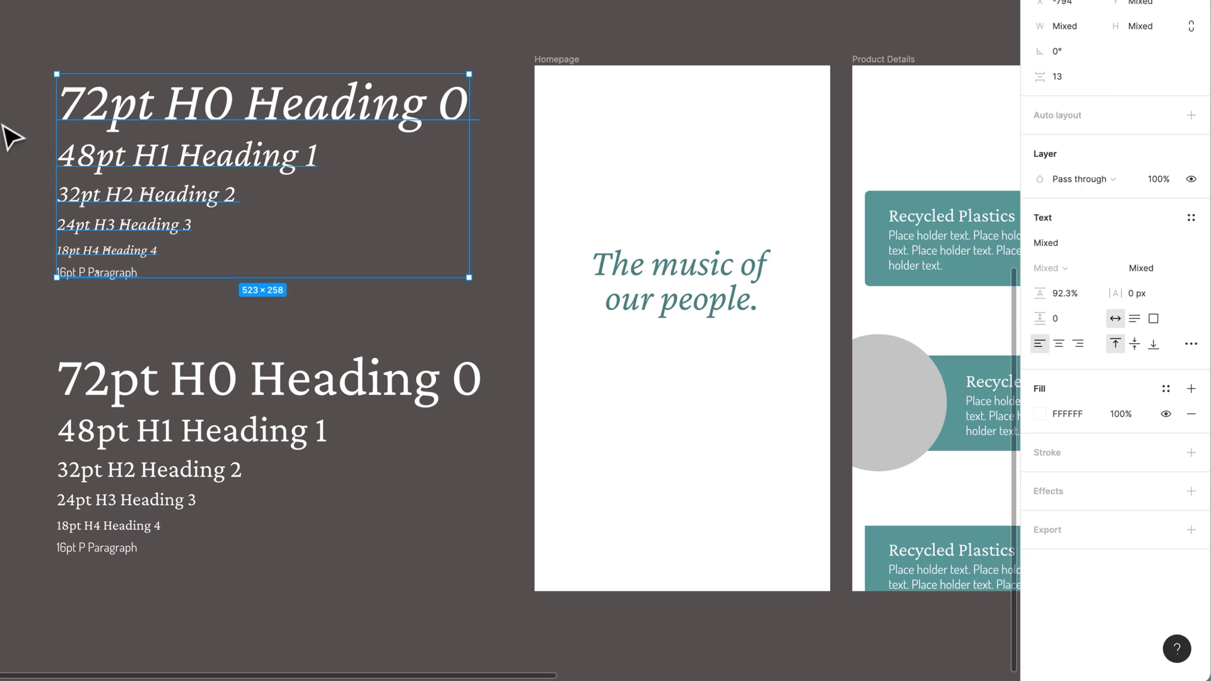
Deselect the heading samples and select the homepage tagline 'The music of our people.'.
{"action": "left_click", "coordinate": [313, 302]}
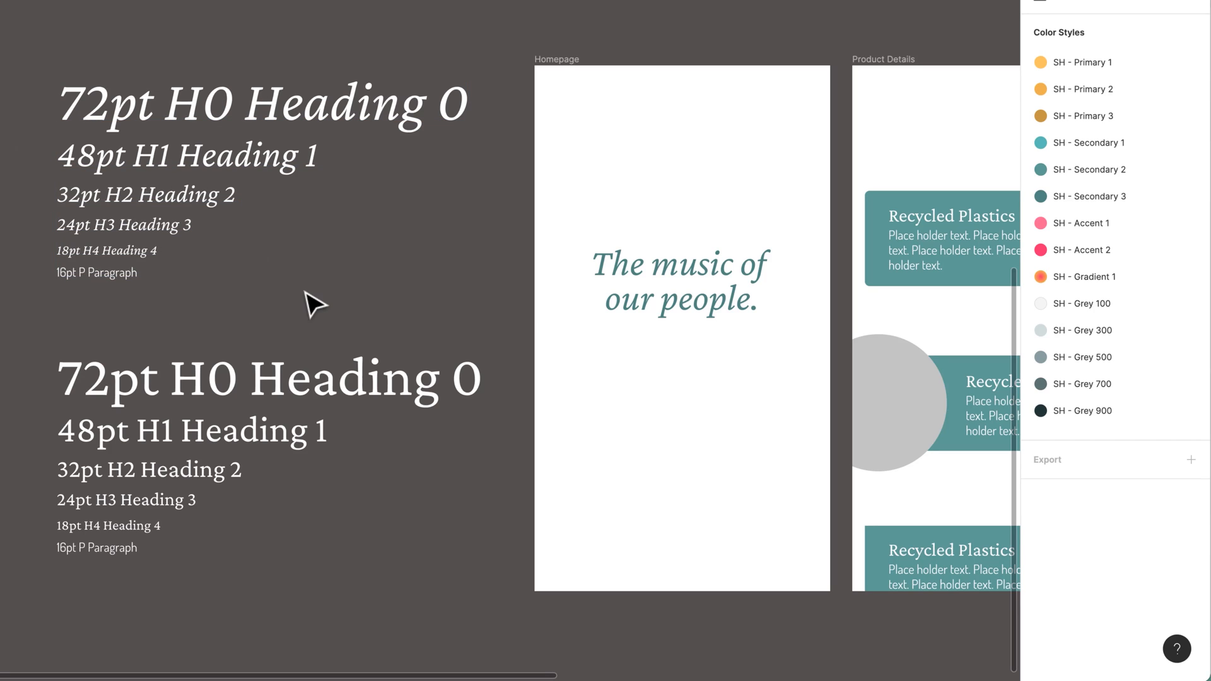
{"action": "left_click", "coordinate": [681, 280]}
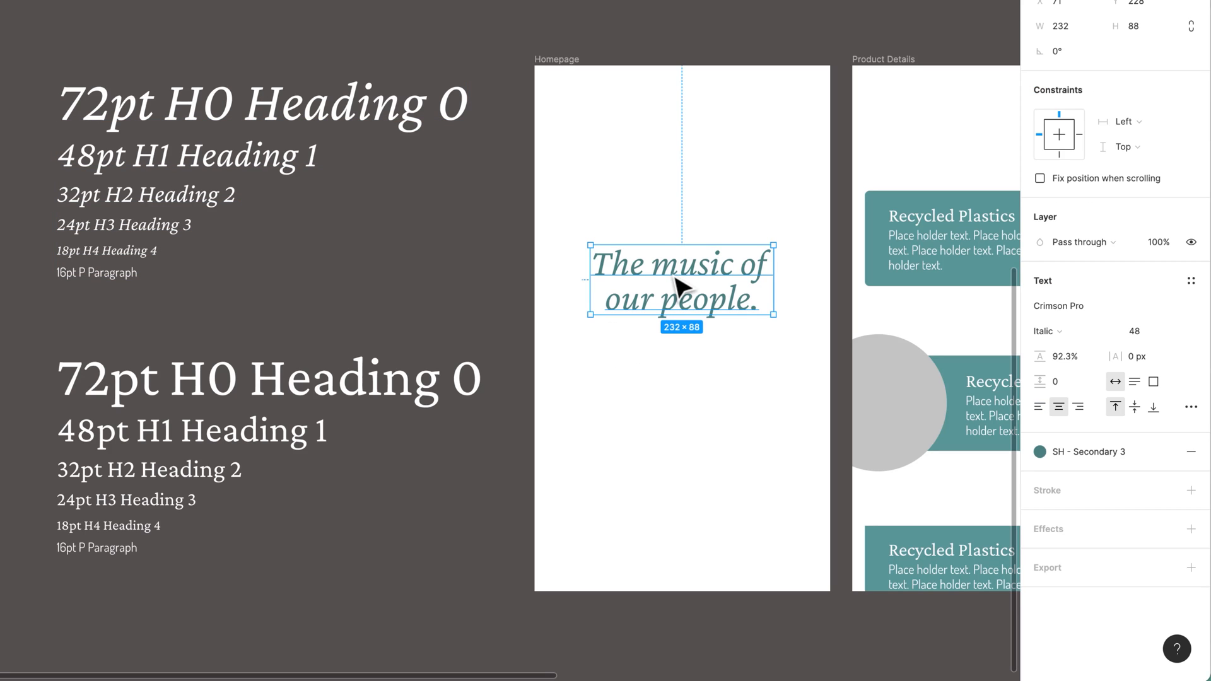
{"action": "mouse_move", "coordinate": [695, 278]}
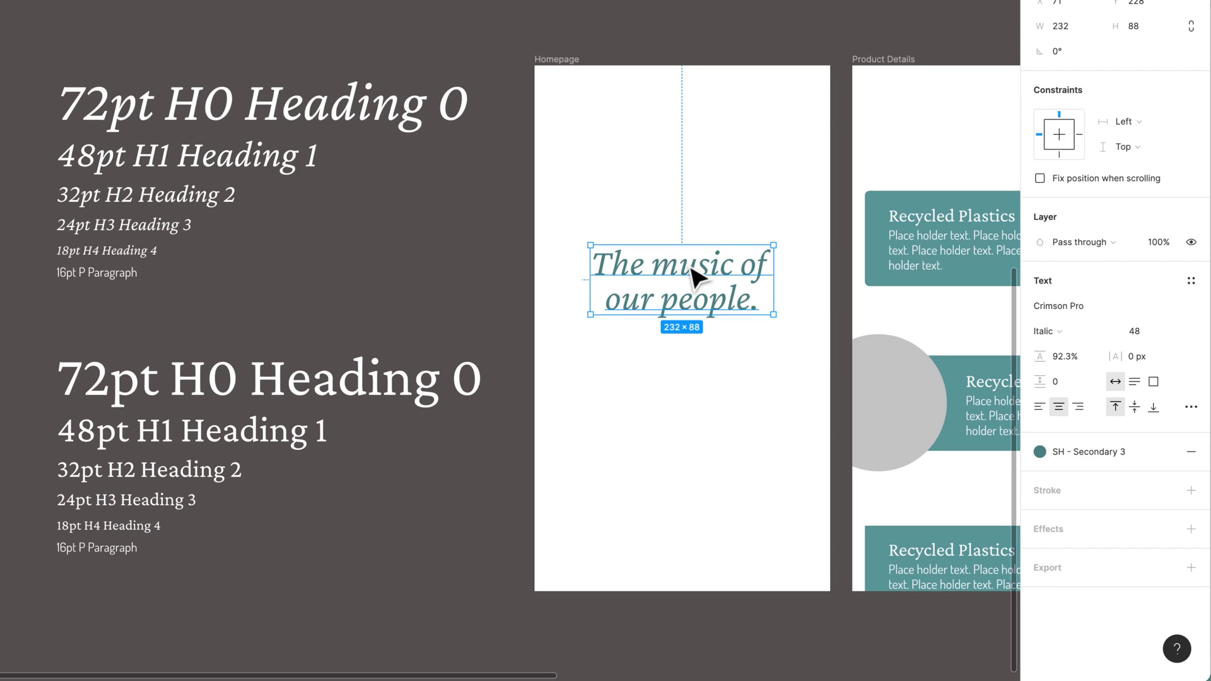
{"action": "mouse_move", "coordinate": [1147, 287]}
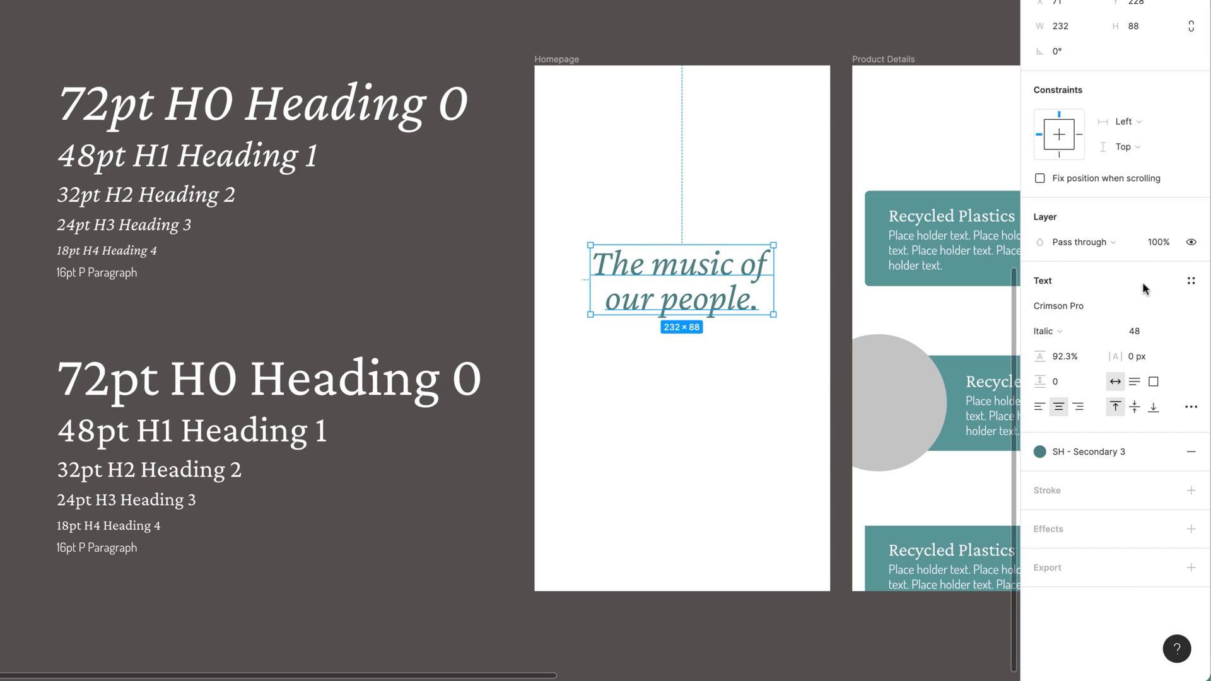
{"action": "mouse_move", "coordinate": [1191, 281]}
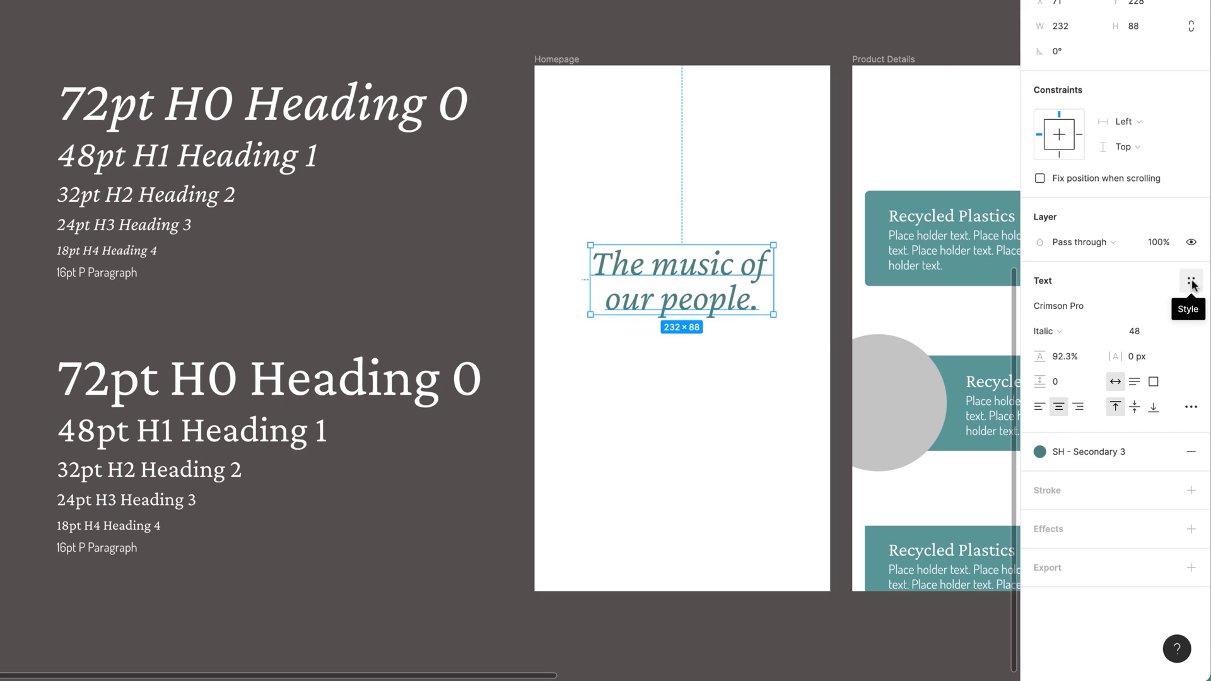
Create a new text style named 'Heading 1' from the tagline's typography.
{"action": "left_click", "coordinate": [1191, 280]}
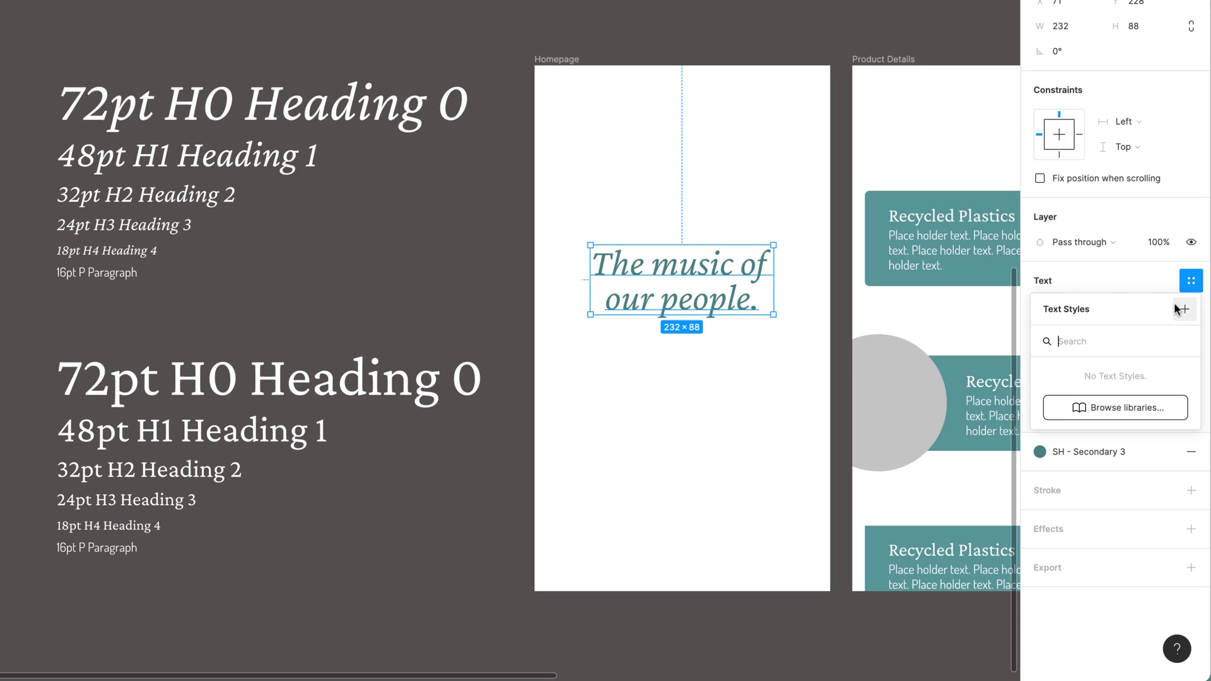
{"action": "left_click", "coordinate": [1183, 309]}
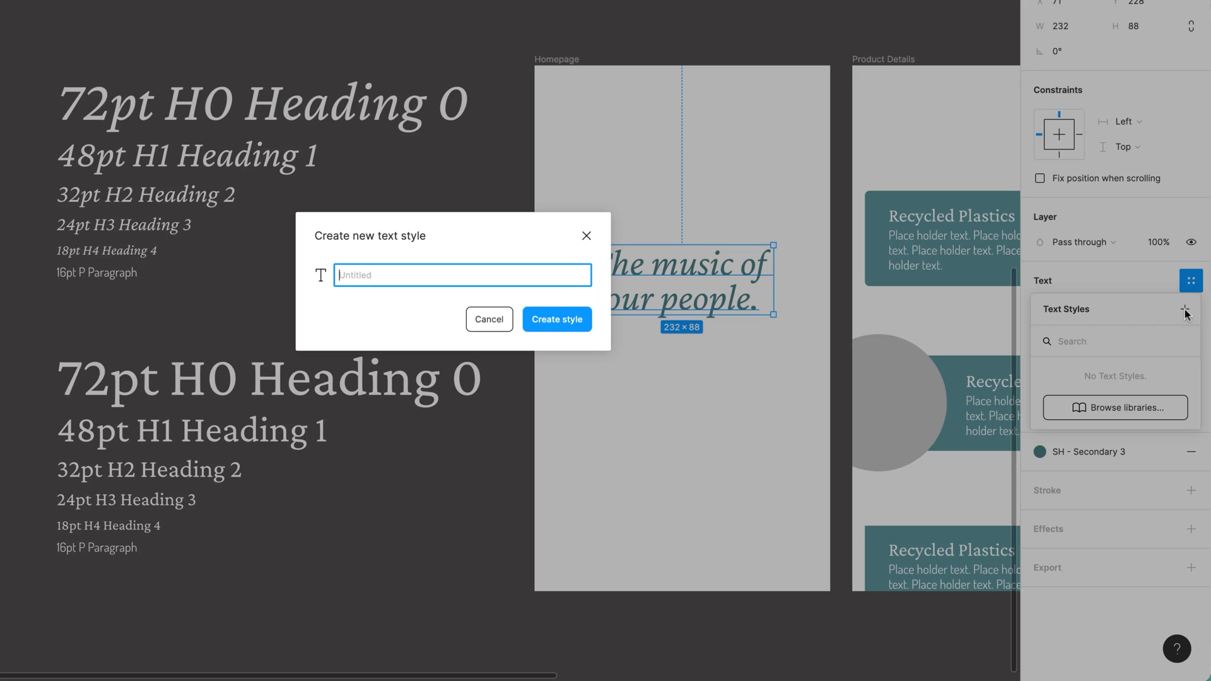
{"action": "type", "text": "H"}
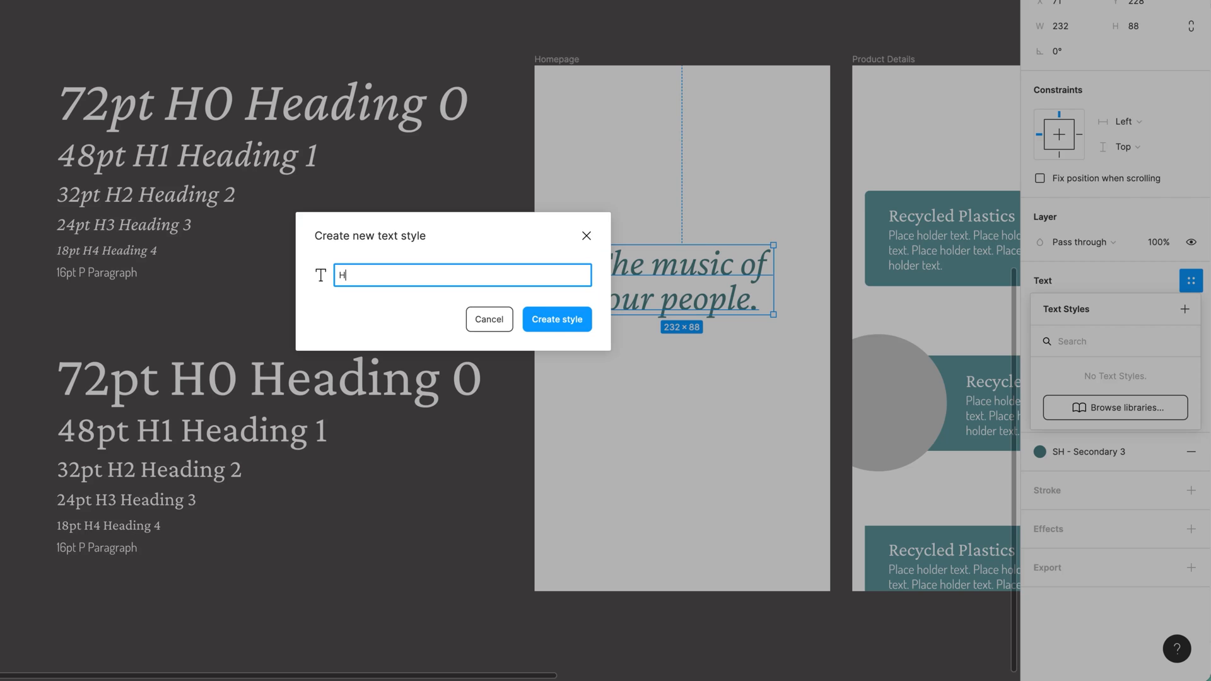
{"action": "type", "text": "eading 1"}
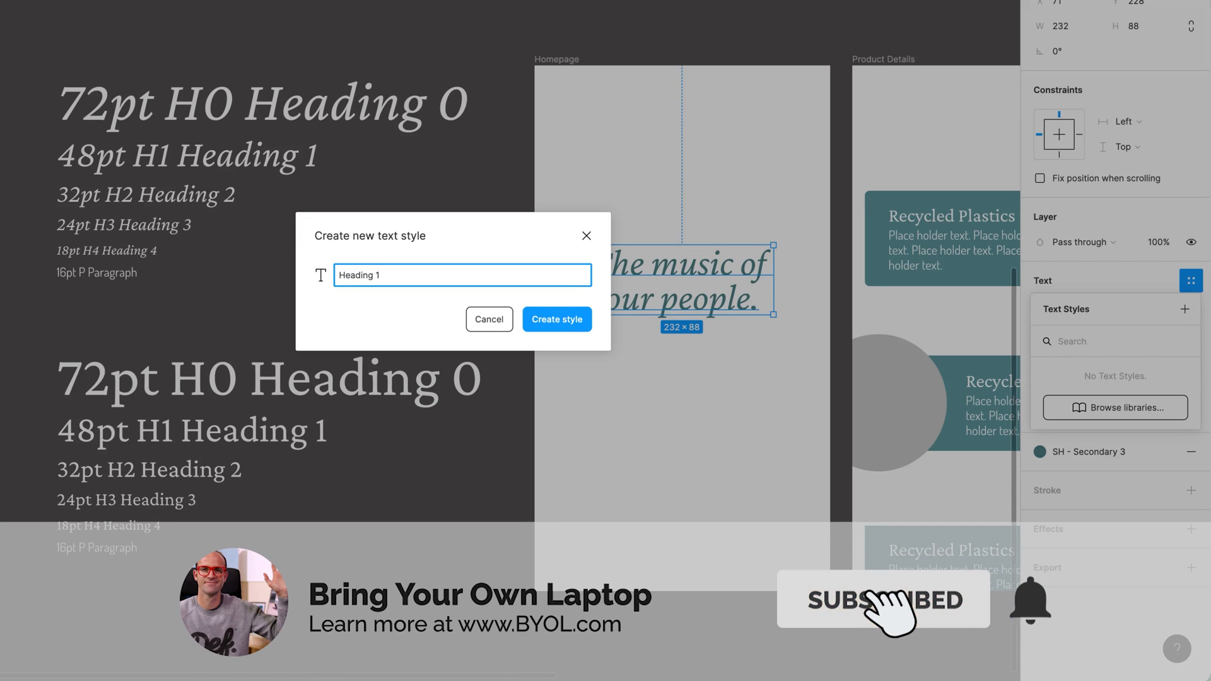
{"action": "left_click", "coordinate": [556, 319]}
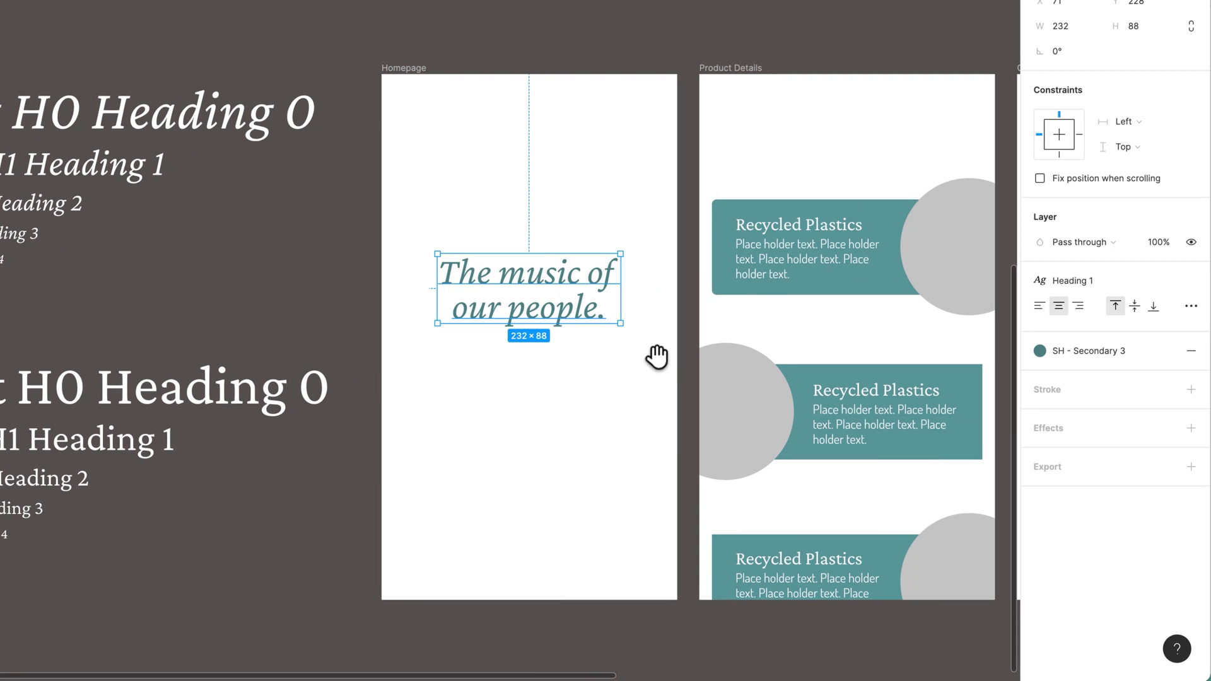
{"action": "left_click", "coordinate": [800, 225]}
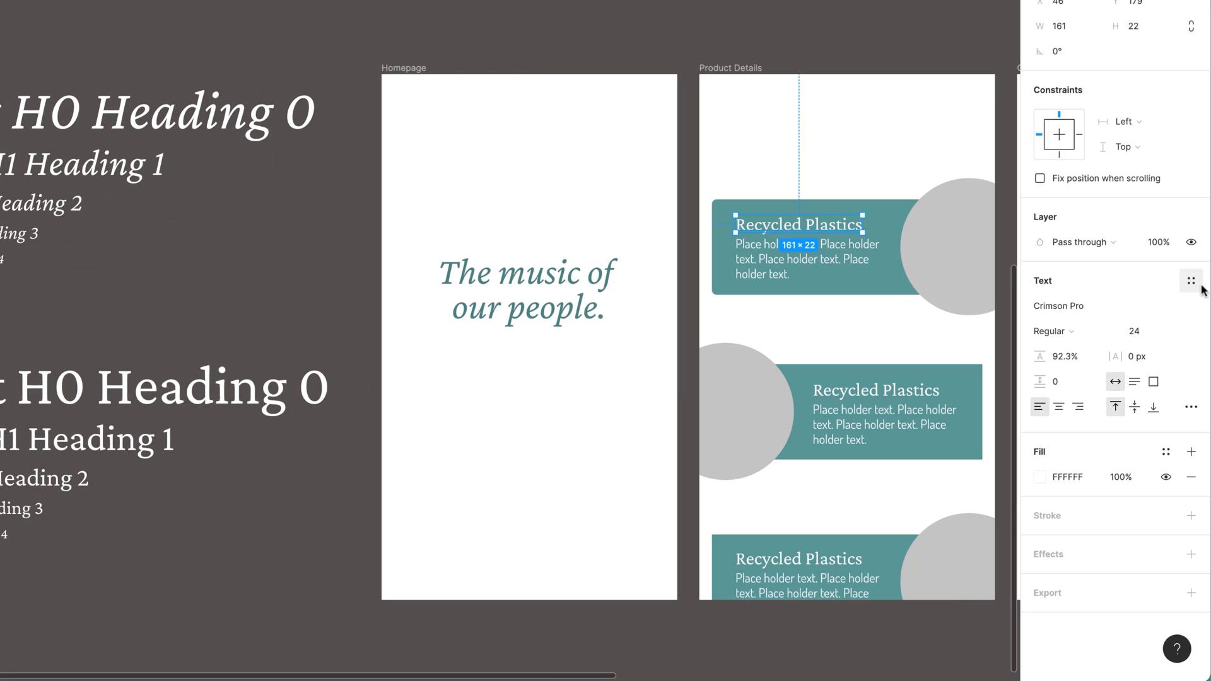
{"action": "left_click", "coordinate": [1190, 280]}
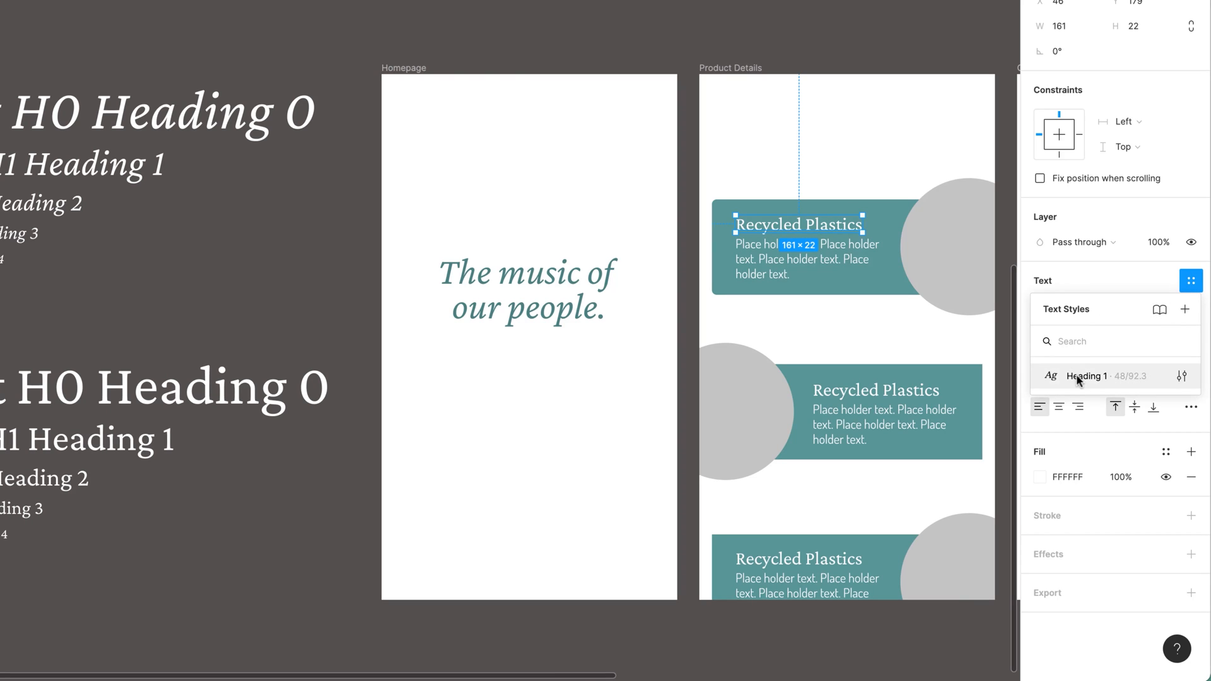
{"action": "mouse_move", "coordinate": [1089, 385]}
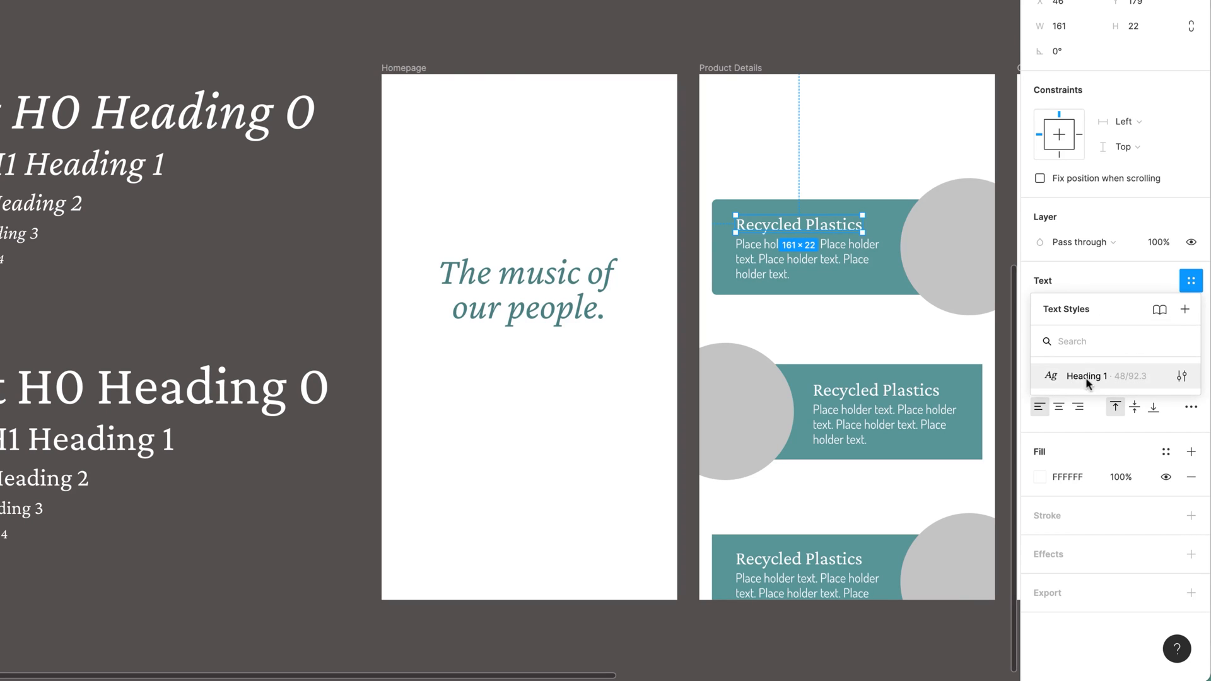
{"action": "left_click", "coordinate": [1087, 376]}
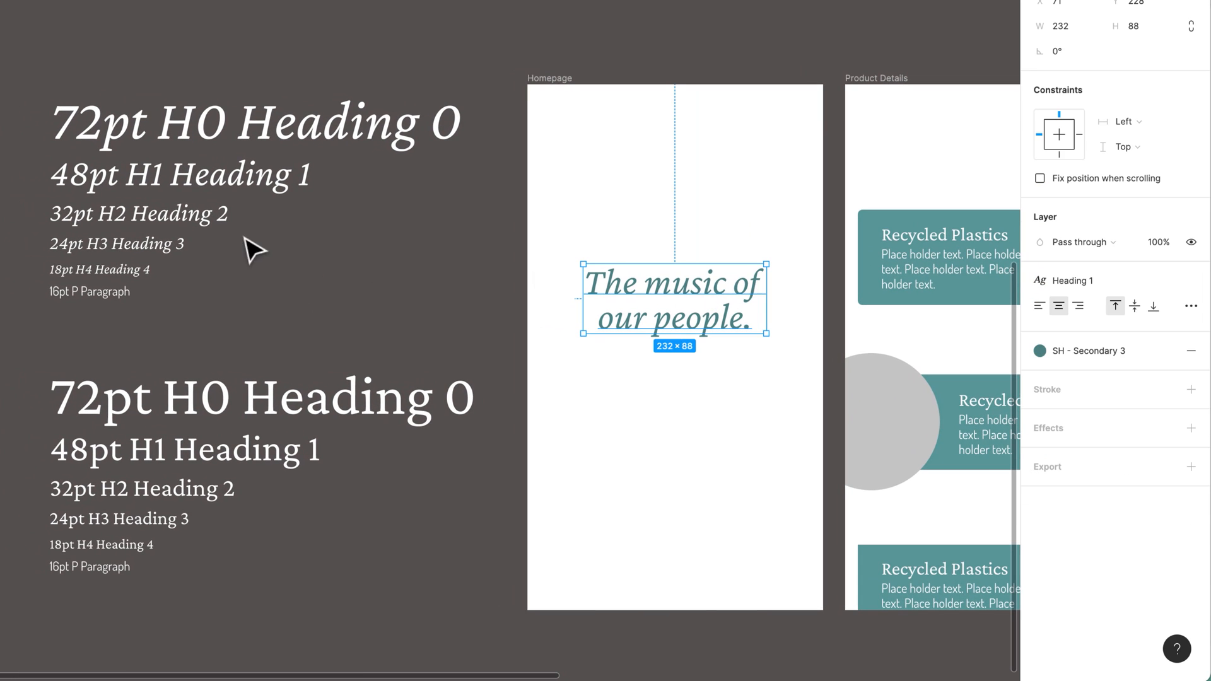
{"action": "mouse_move", "coordinate": [681, 325]}
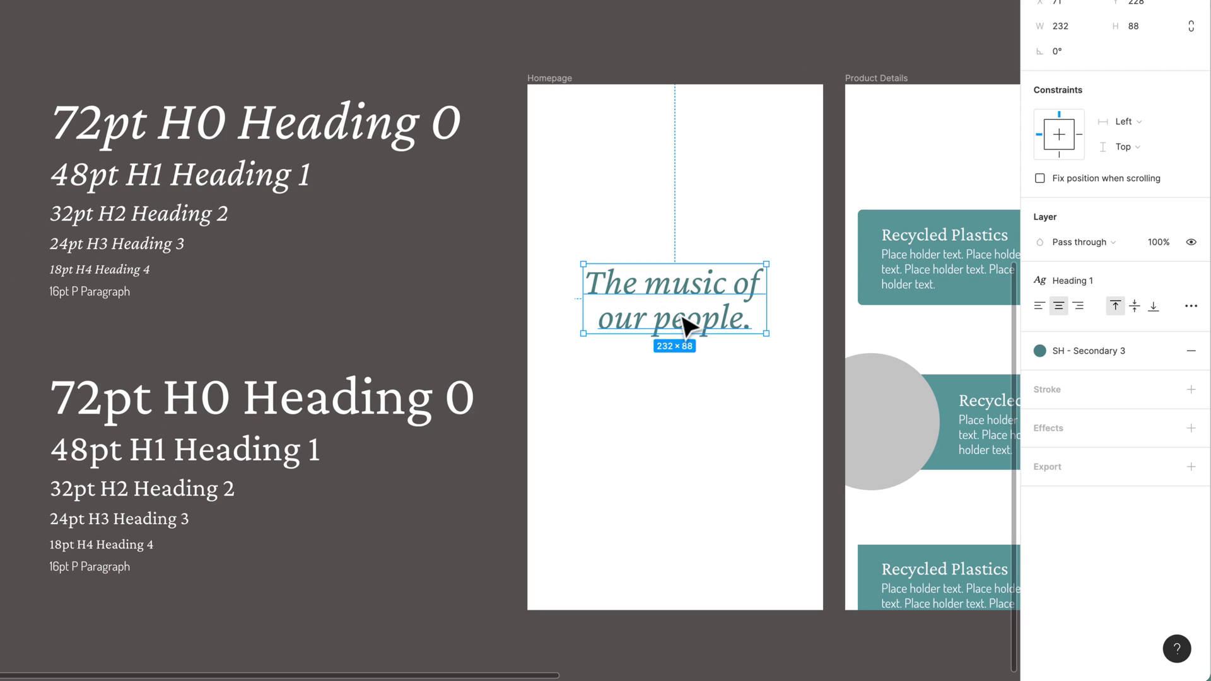
{"action": "mouse_move", "coordinate": [699, 290]}
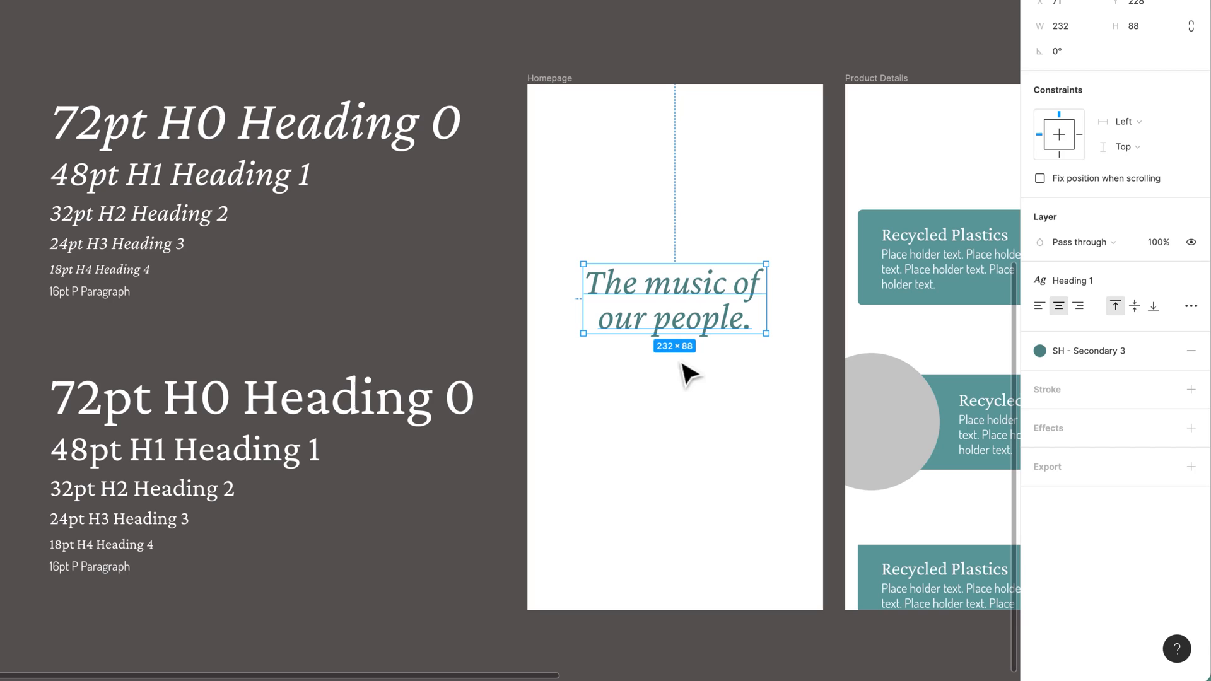
{"action": "mouse_move", "coordinate": [580, 489]}
{"action": "type", "text": "This thing"}
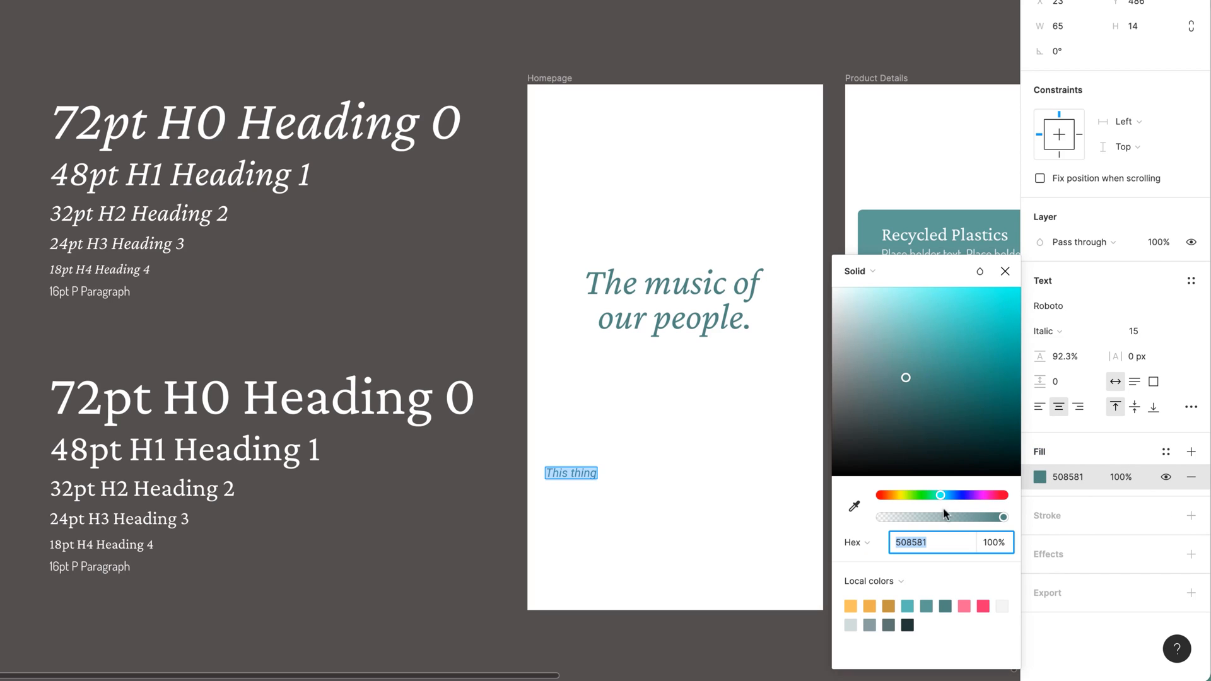
Shift the 'This thing' text fill to yellow-green DBFF00 and select the layer.
{"action": "left_click_drag", "start_coordinate": [939, 494], "coordinate": [902, 495]}
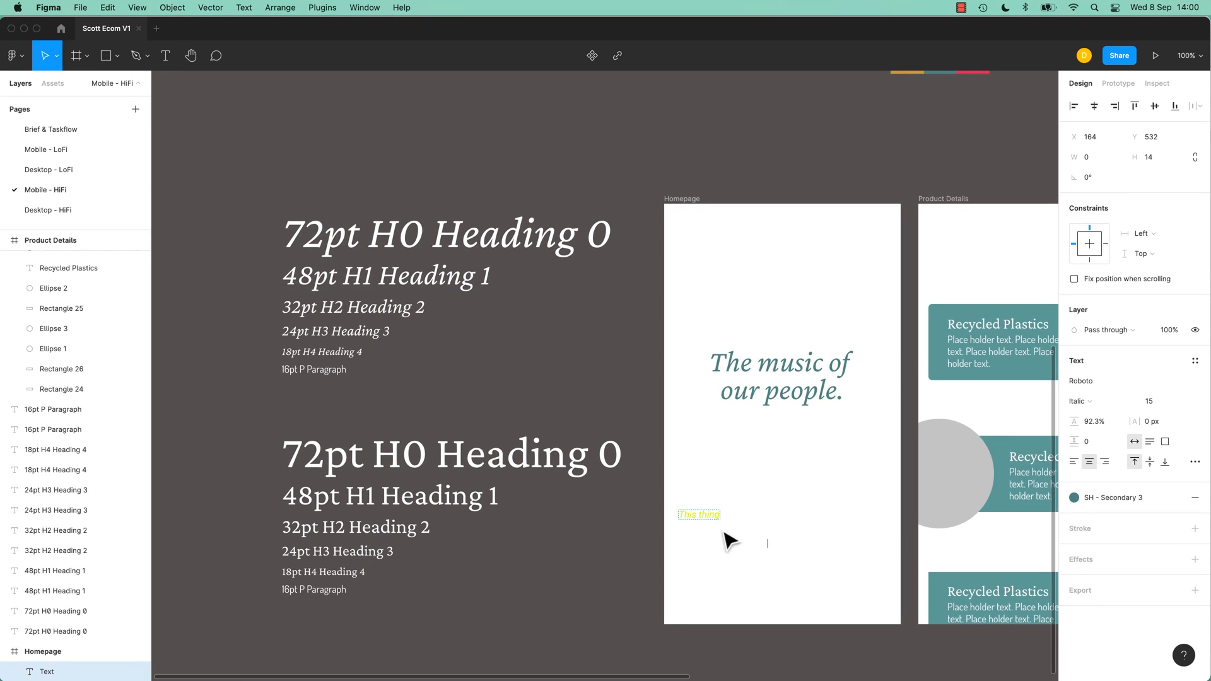
{"action": "left_click", "coordinate": [697, 515]}
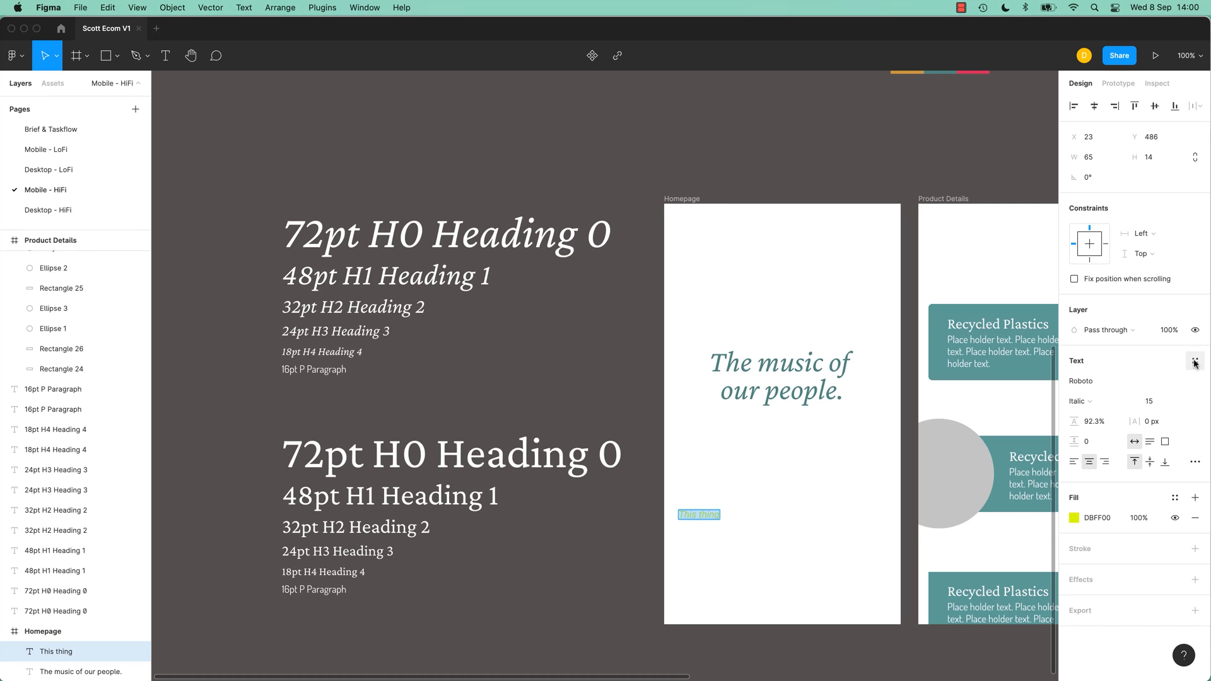
Apply the Heading 1 style to 'This thing' and move it onto the Homepage frame.
{"action": "left_click", "coordinate": [1195, 364]}
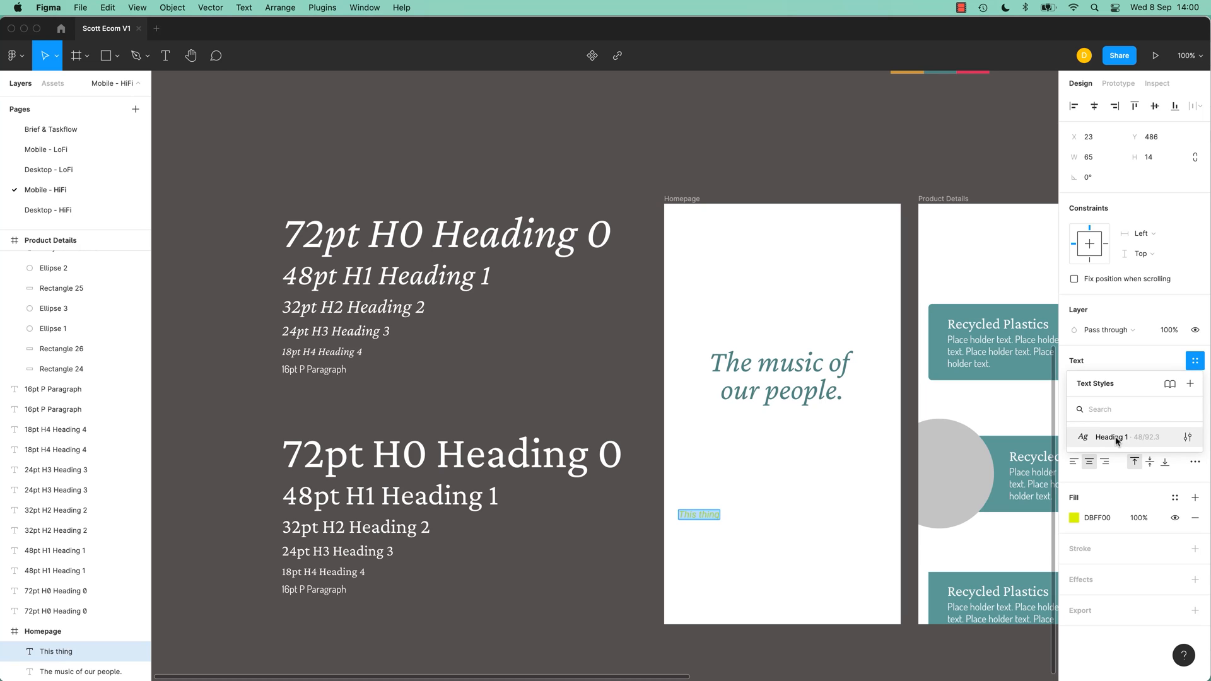
{"action": "left_click", "coordinate": [1113, 437]}
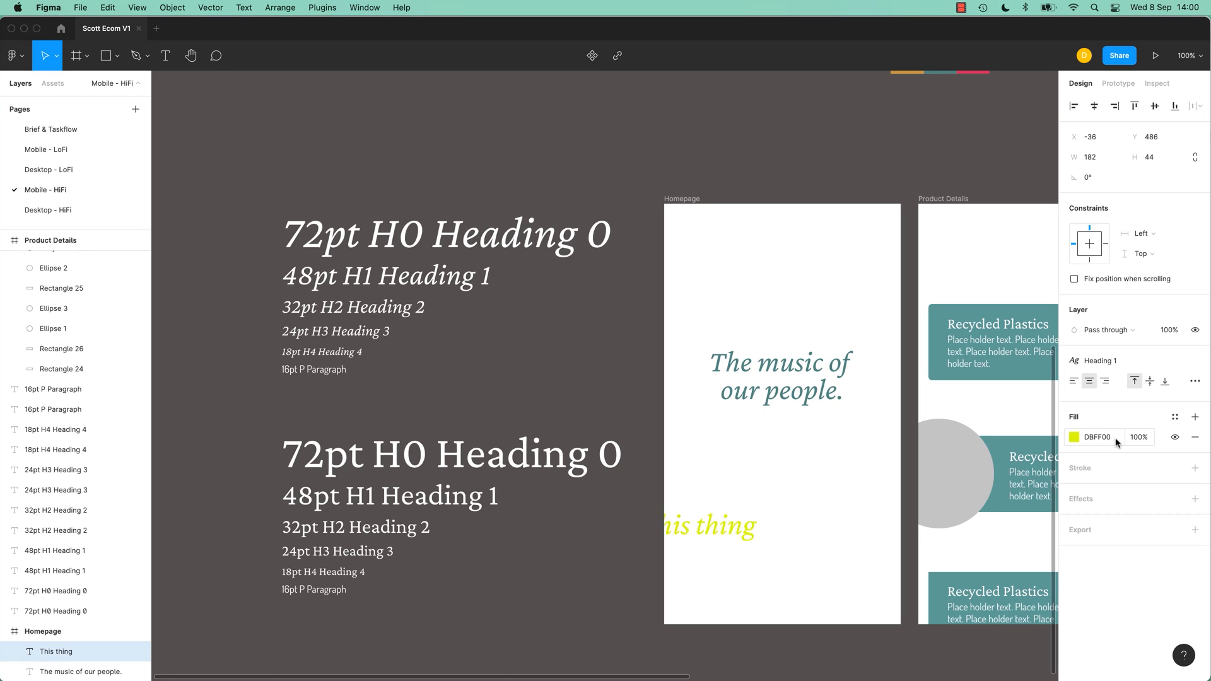
{"action": "left_click", "coordinate": [699, 525]}
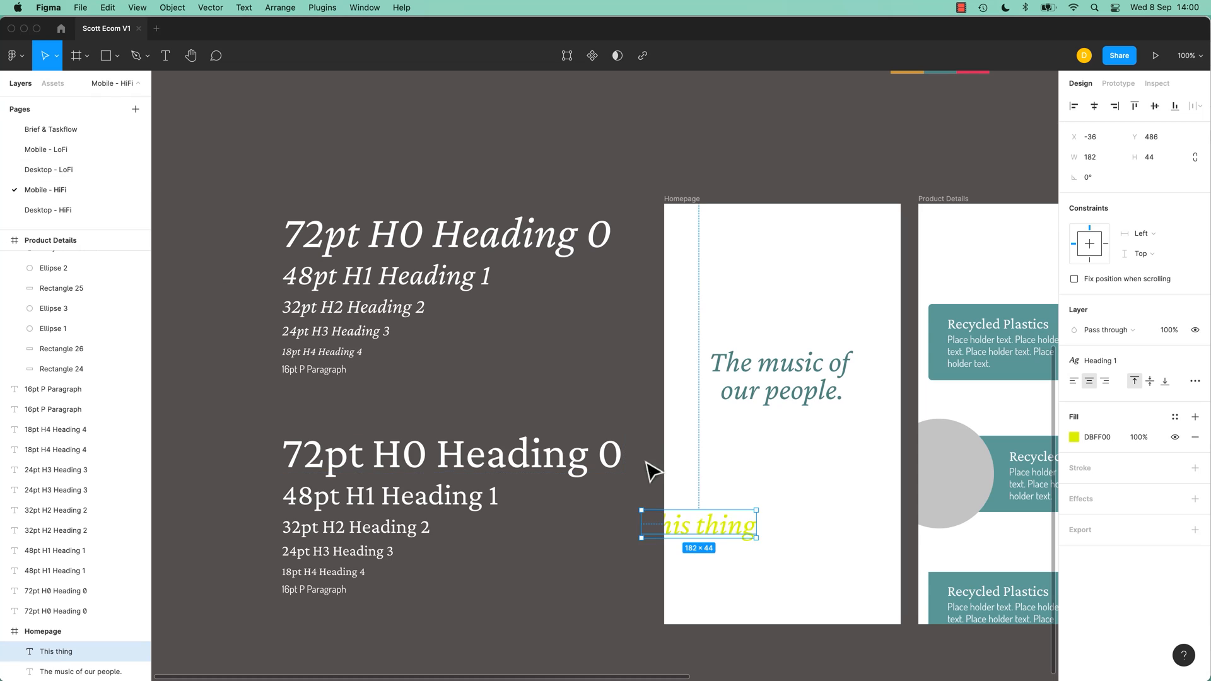
{"action": "left_click_drag", "start_coordinate": [699, 525], "coordinate": [771, 495]}
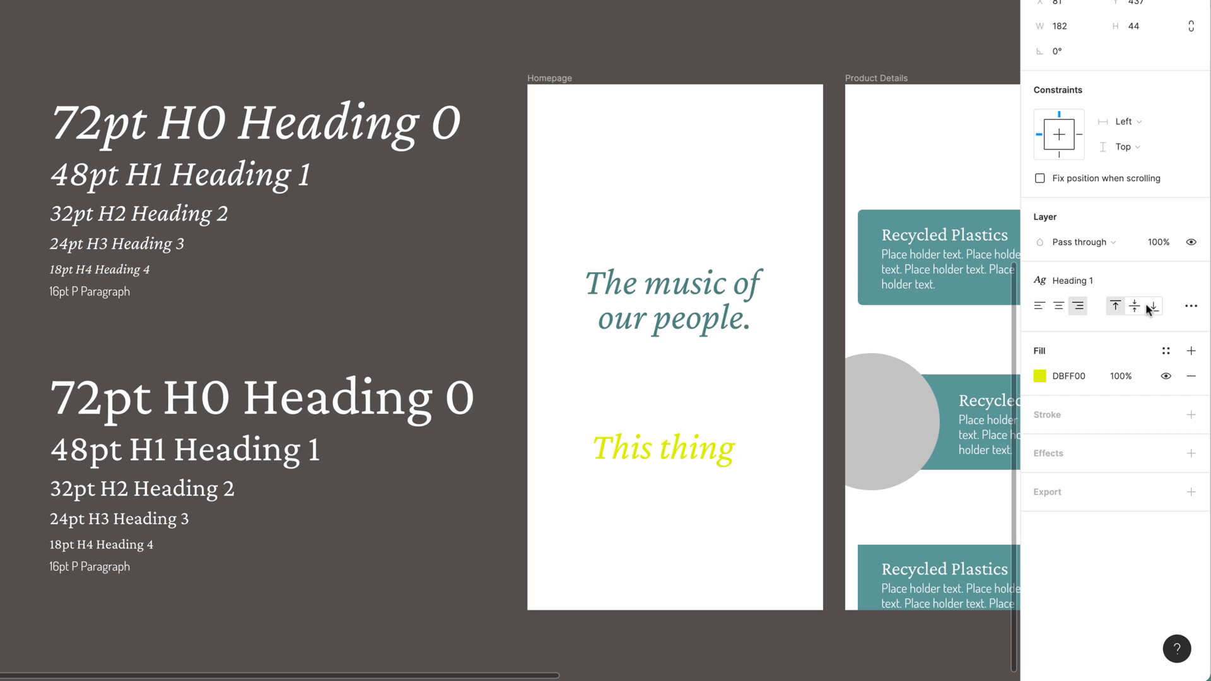
{"action": "mouse_move", "coordinate": [1041, 305]}
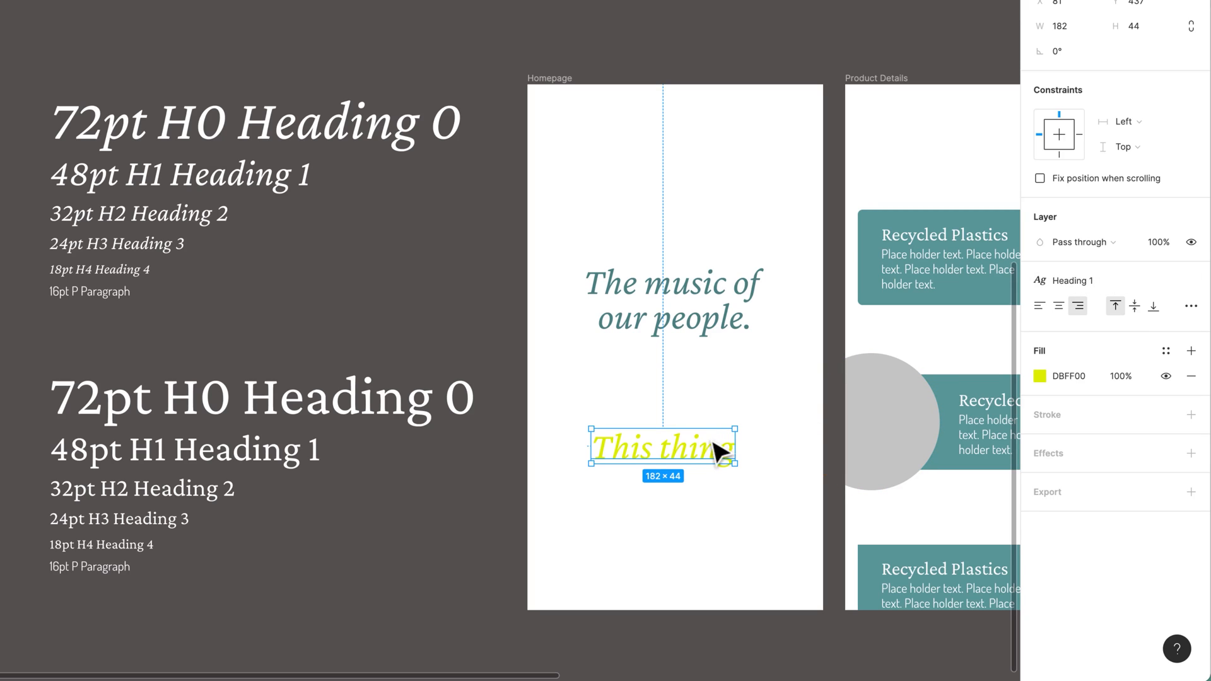
{"action": "mouse_move", "coordinate": [1192, 280]}
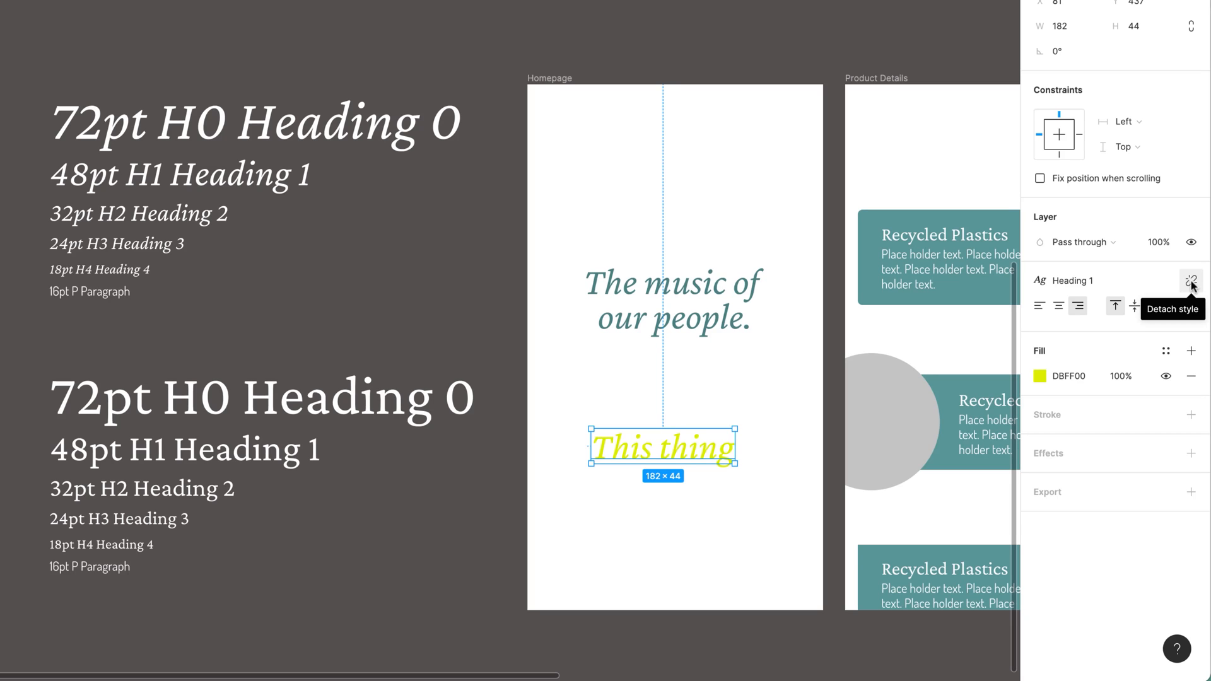
Detach Heading 1 from 'This thing', leaving its own Crimson Pro Italic 48 settings.
{"action": "left_click", "coordinate": [1193, 280]}
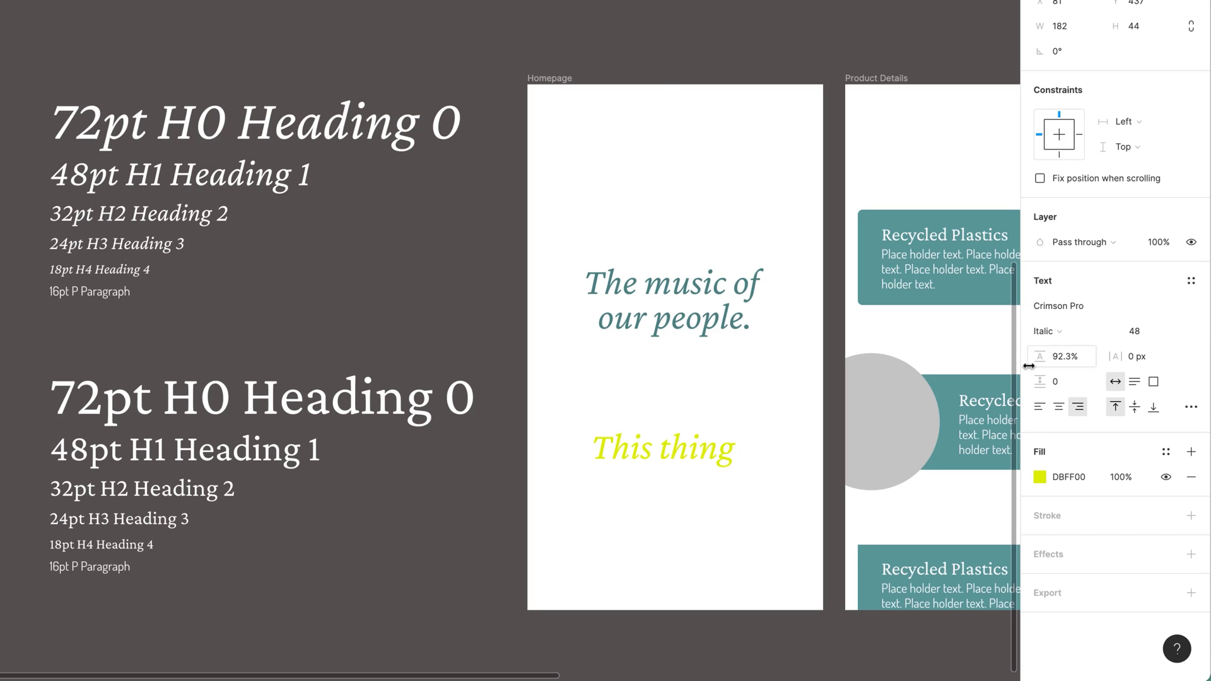
{"action": "left_click", "coordinate": [663, 447]}
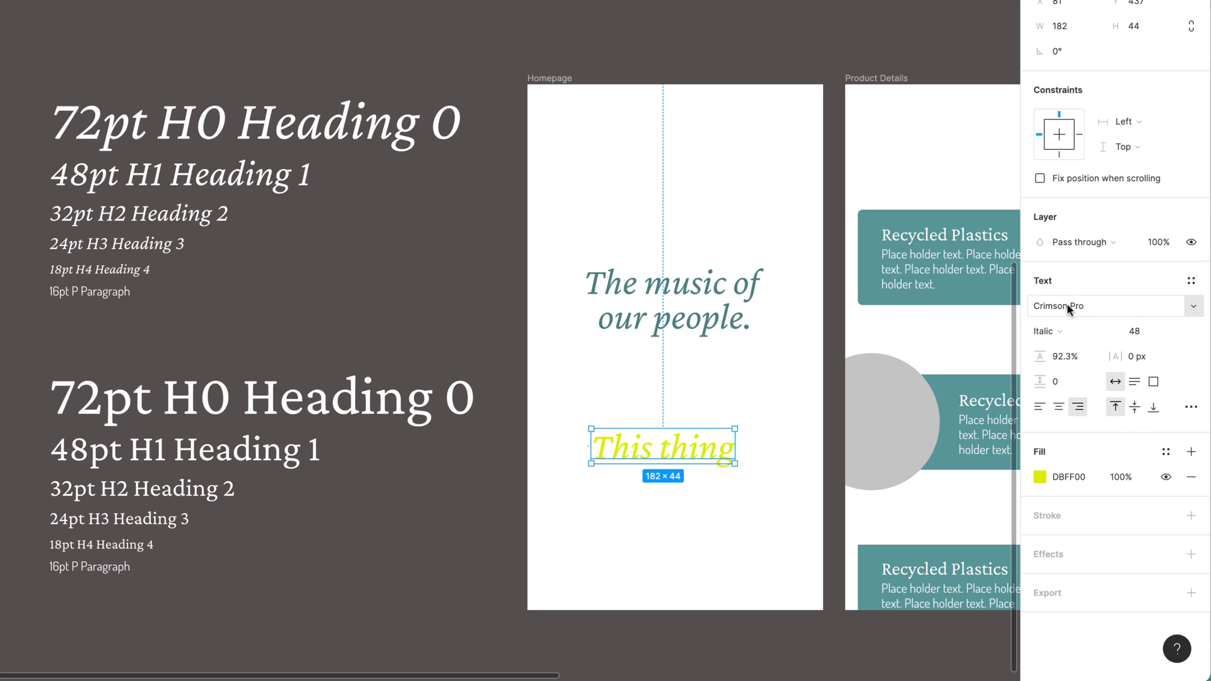
{"action": "mouse_move", "coordinate": [1096, 301]}
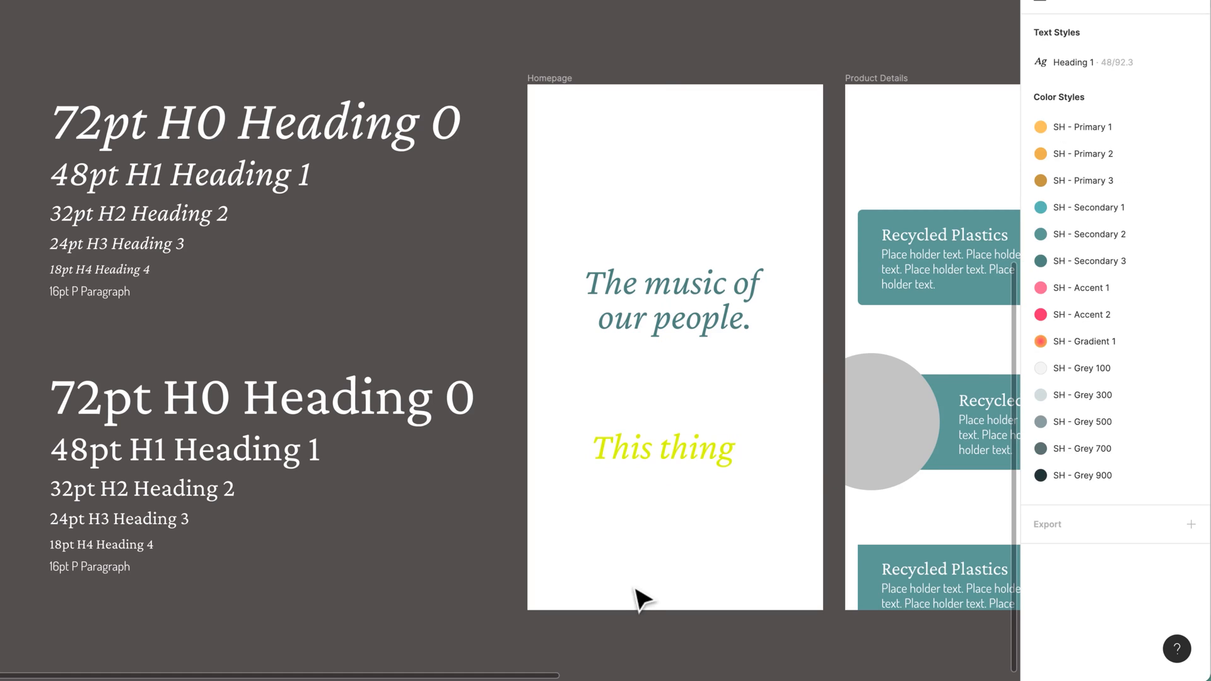
Delete 'This thing' and save the 72pt H0 text as a new 'Heading 0' style.
{"action": "left_click", "coordinate": [662, 448]}
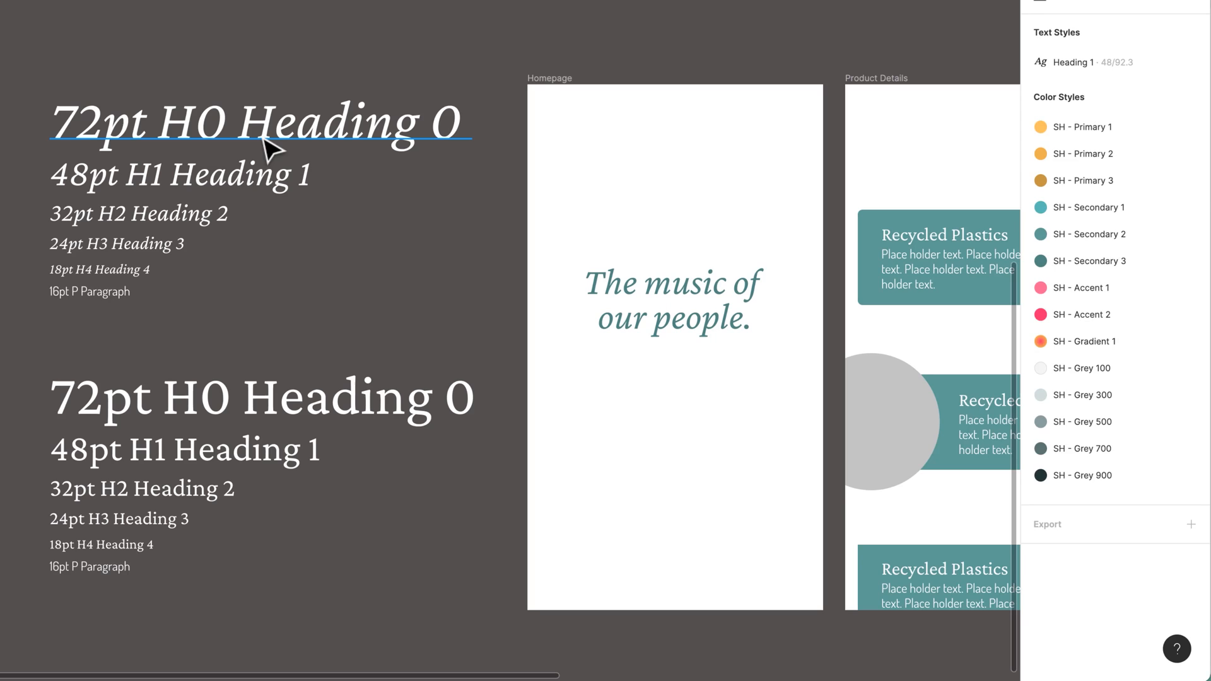
{"action": "left_click", "coordinate": [259, 122]}
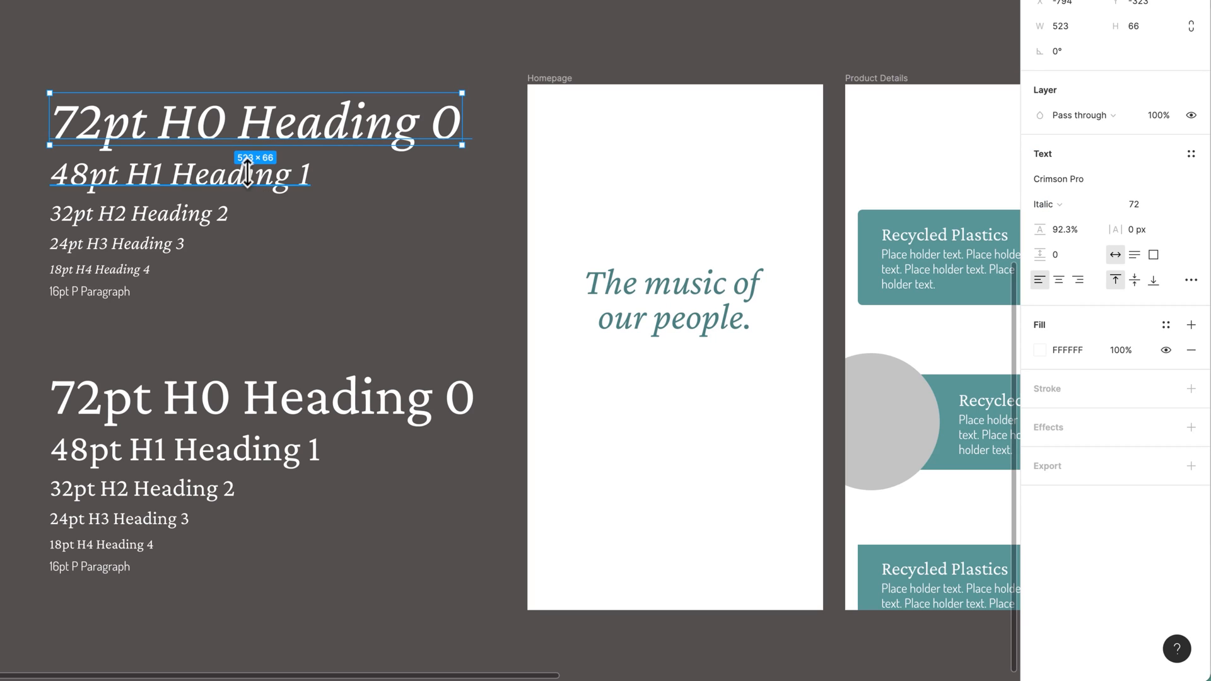
{"action": "mouse_move", "coordinate": [1166, 324]}
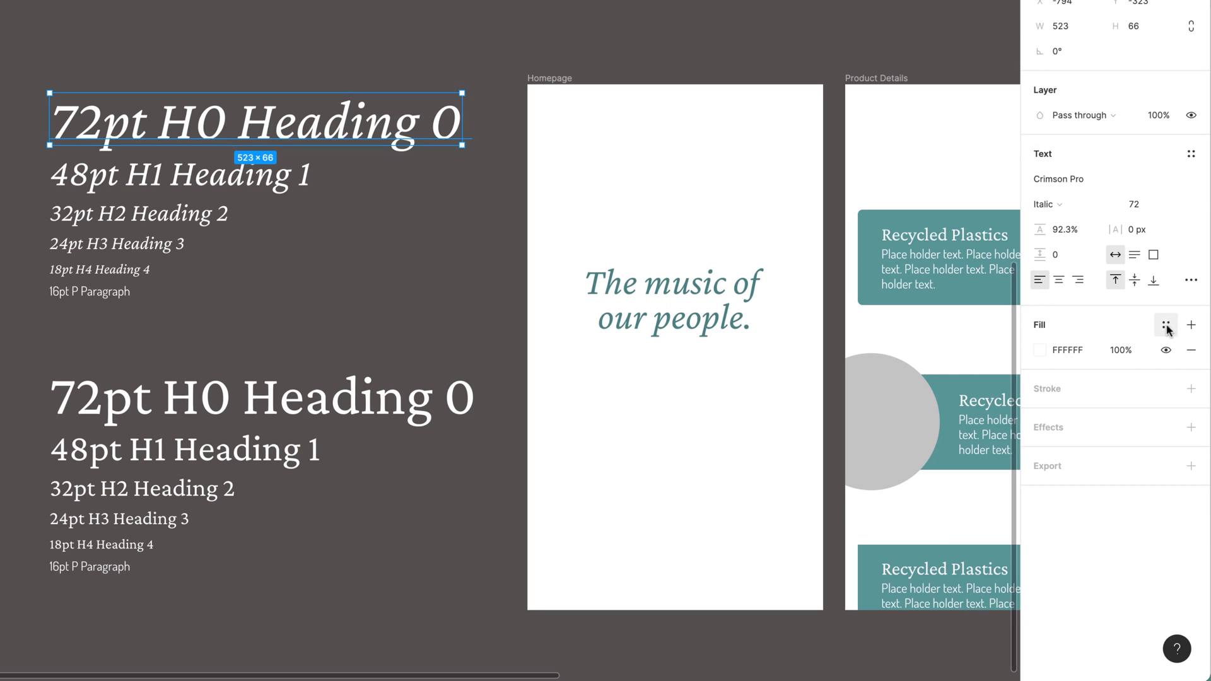
{"action": "left_click", "coordinate": [1190, 152]}
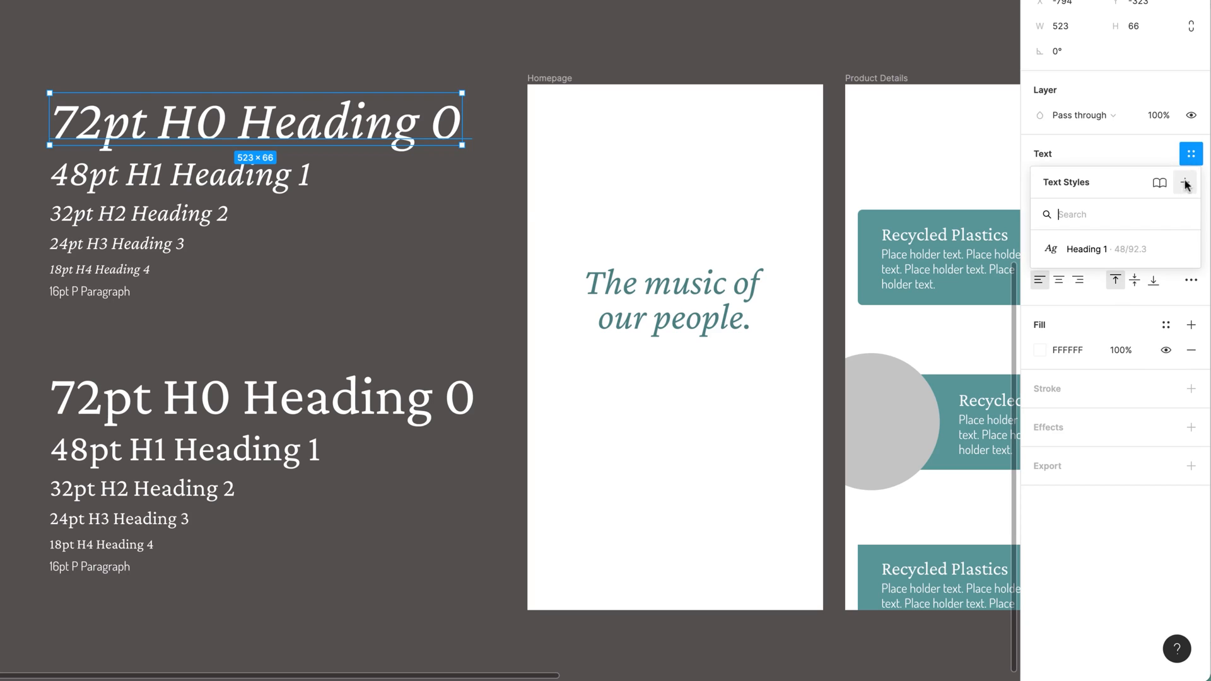
{"action": "left_click", "coordinate": [1186, 183]}
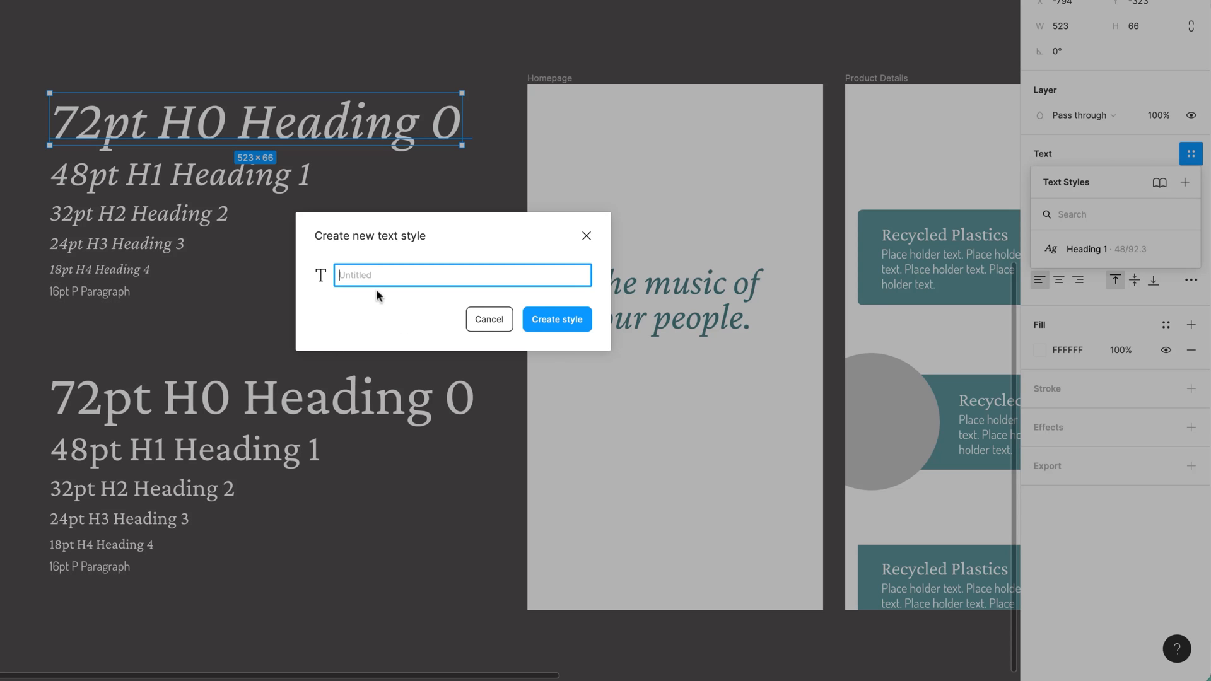
{"action": "type", "text": "Heading 0"}
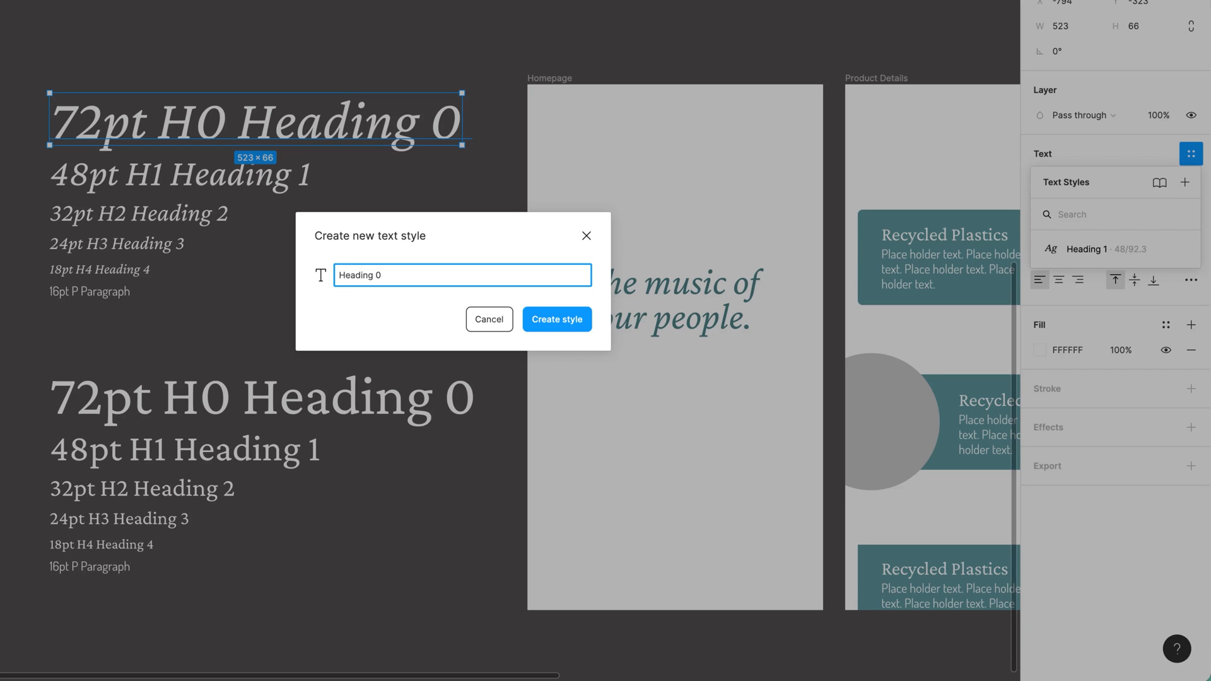
{"action": "left_click", "coordinate": [557, 319]}
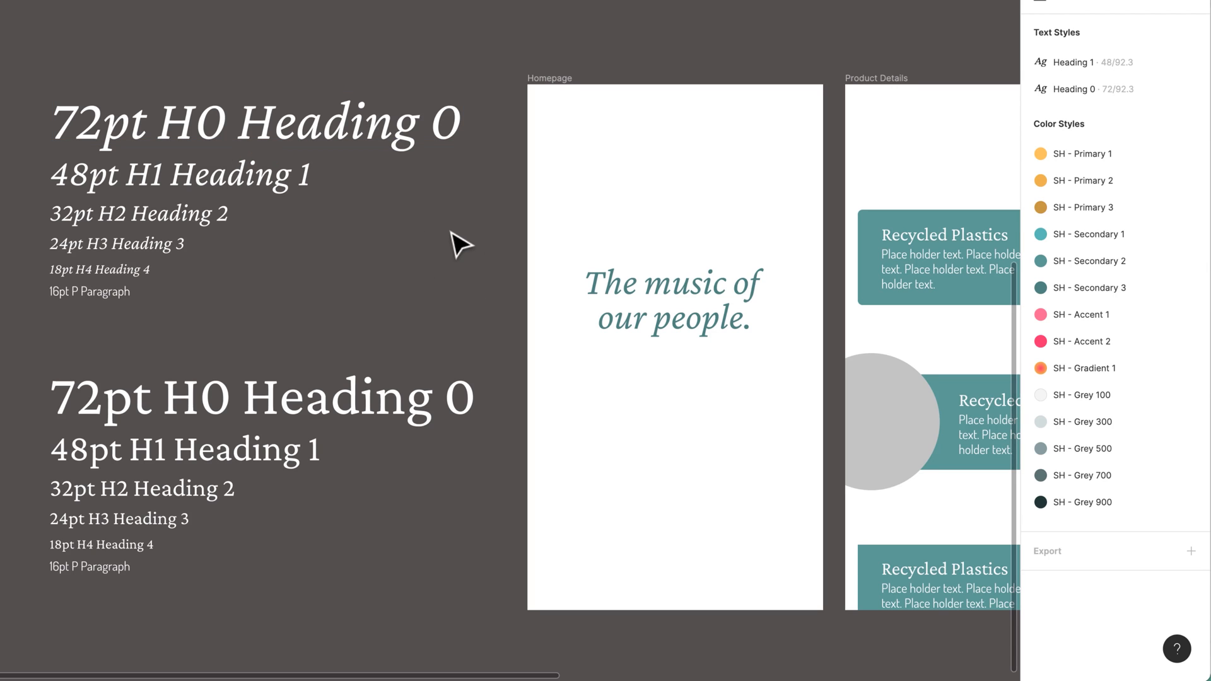
{"action": "mouse_move", "coordinate": [1080, 140]}
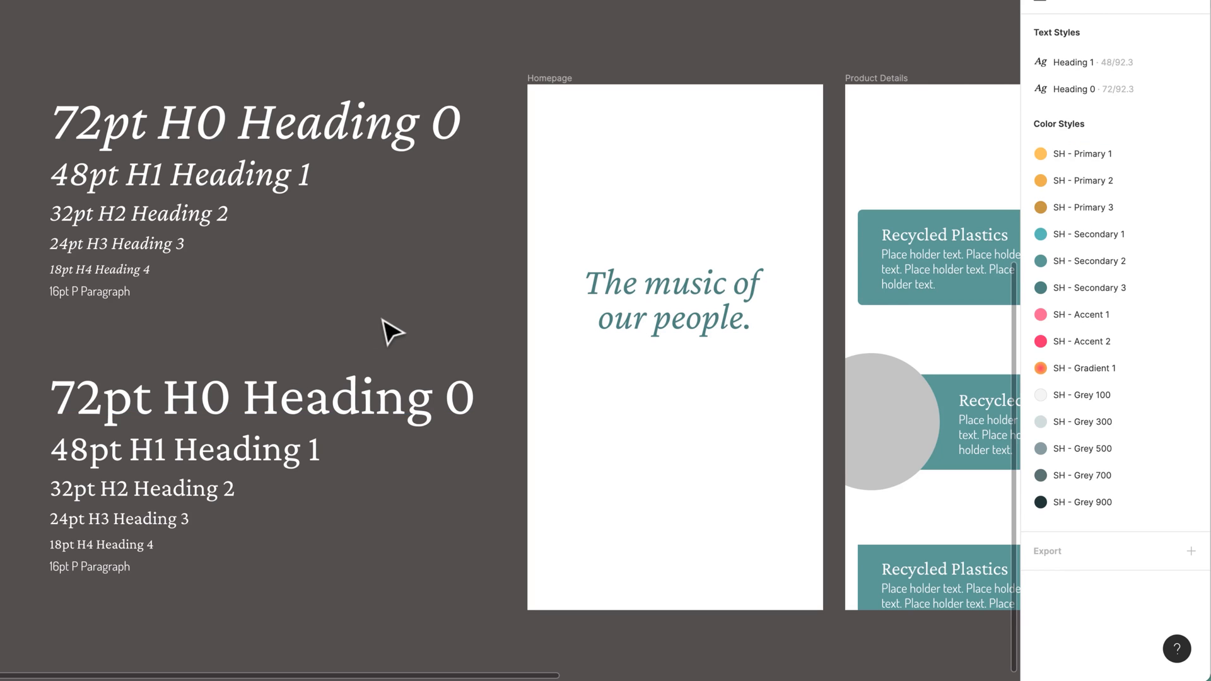
{"action": "mouse_move", "coordinate": [333, 270]}
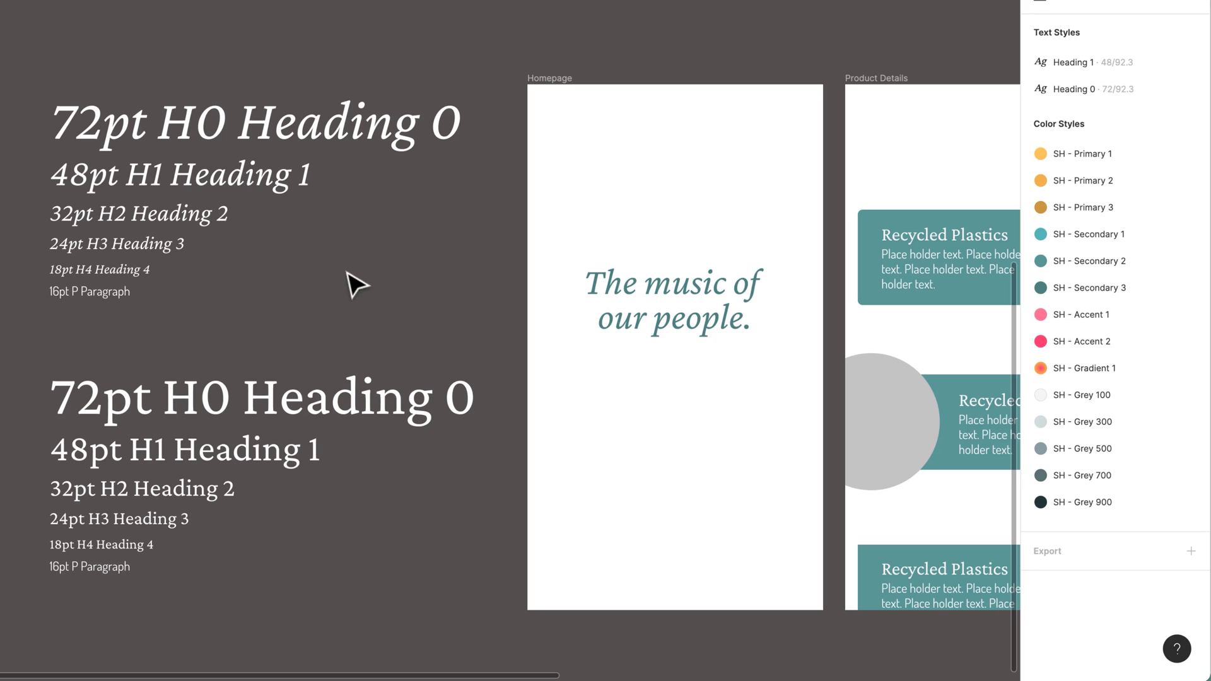
Apply the Heading 1 style to the 48pt H1 heading sample.
{"action": "left_click", "coordinate": [179, 173]}
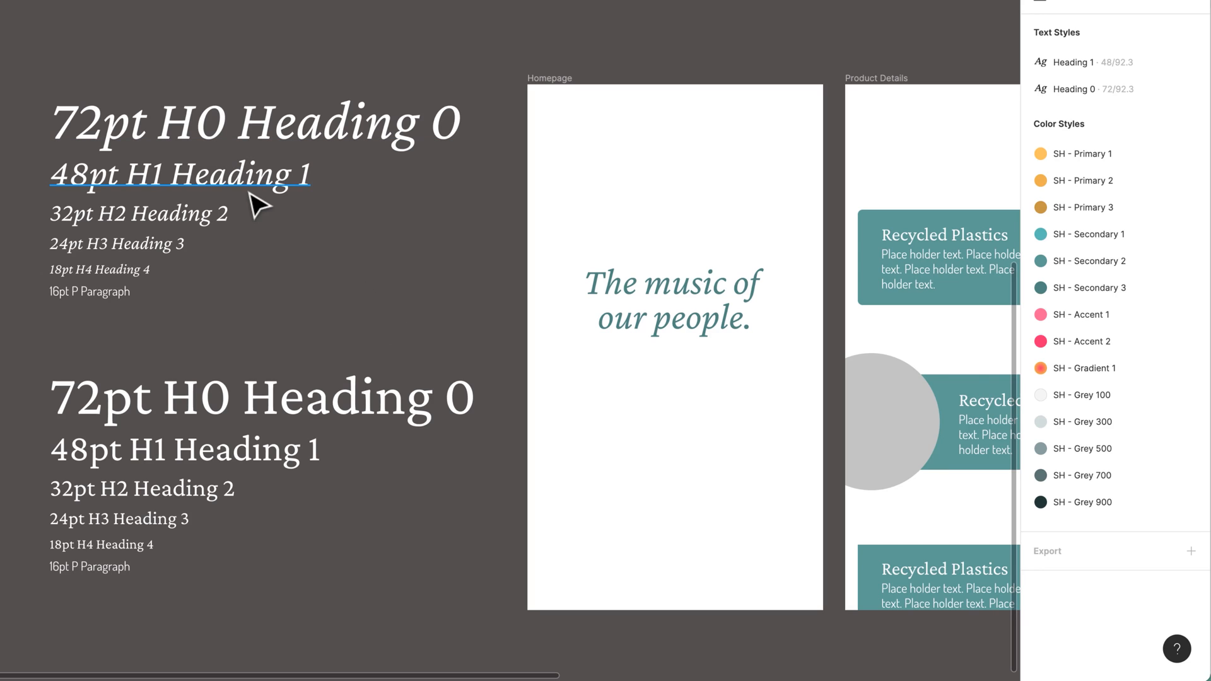
{"action": "mouse_move", "coordinate": [382, 292]}
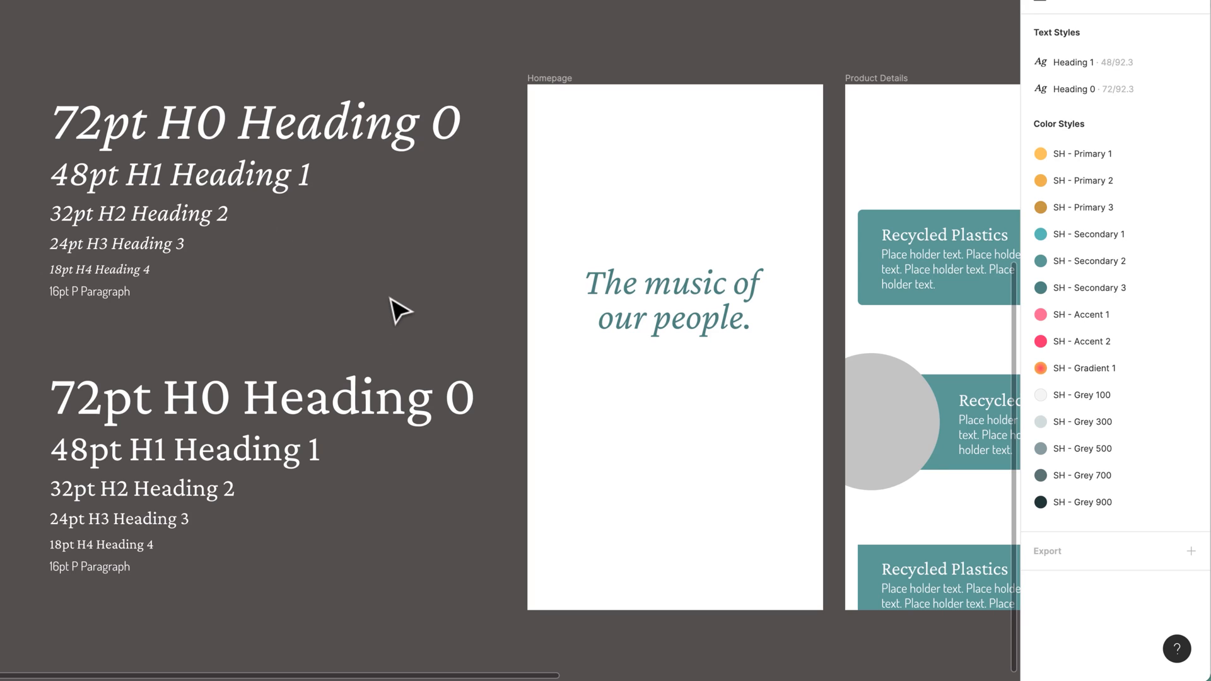
{"action": "mouse_move", "coordinate": [400, 288]}
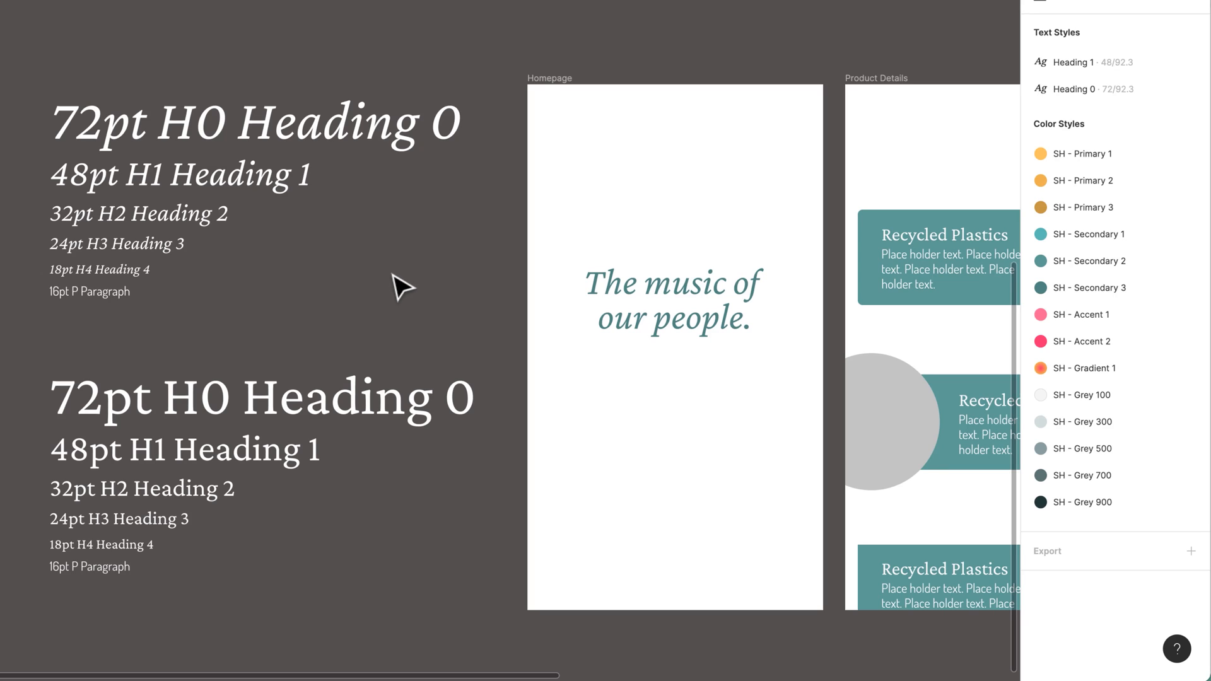
{"action": "left_click", "coordinate": [178, 175]}
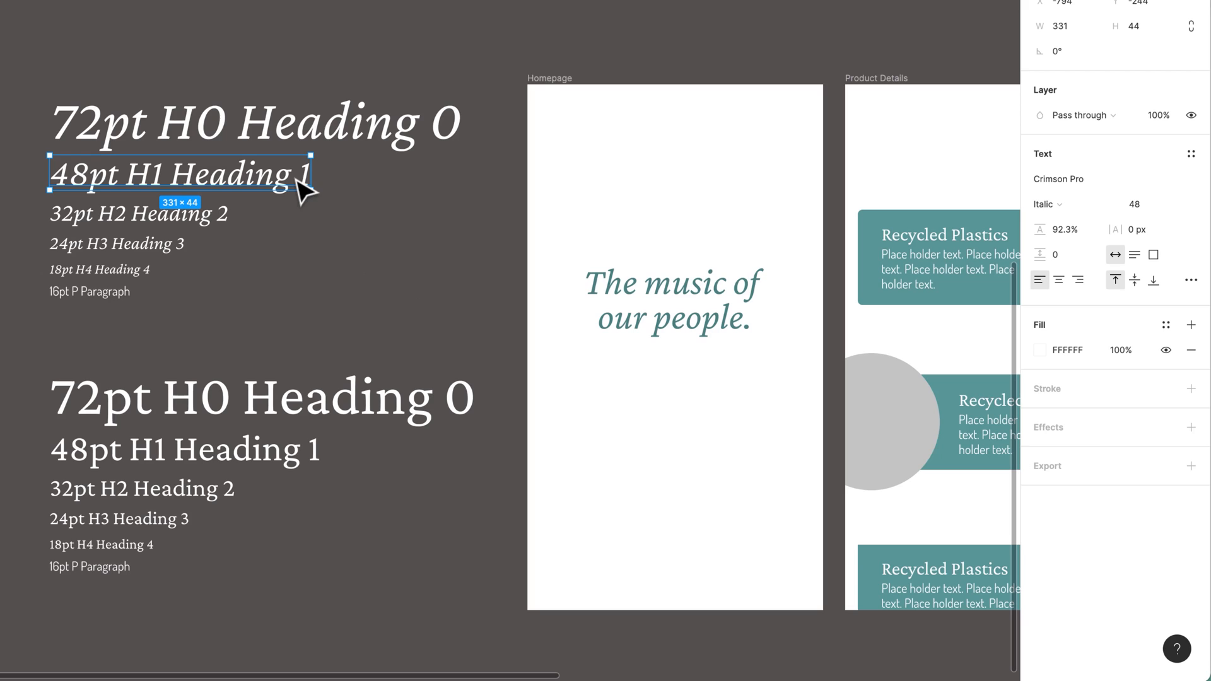
{"action": "mouse_move", "coordinate": [276, 194]}
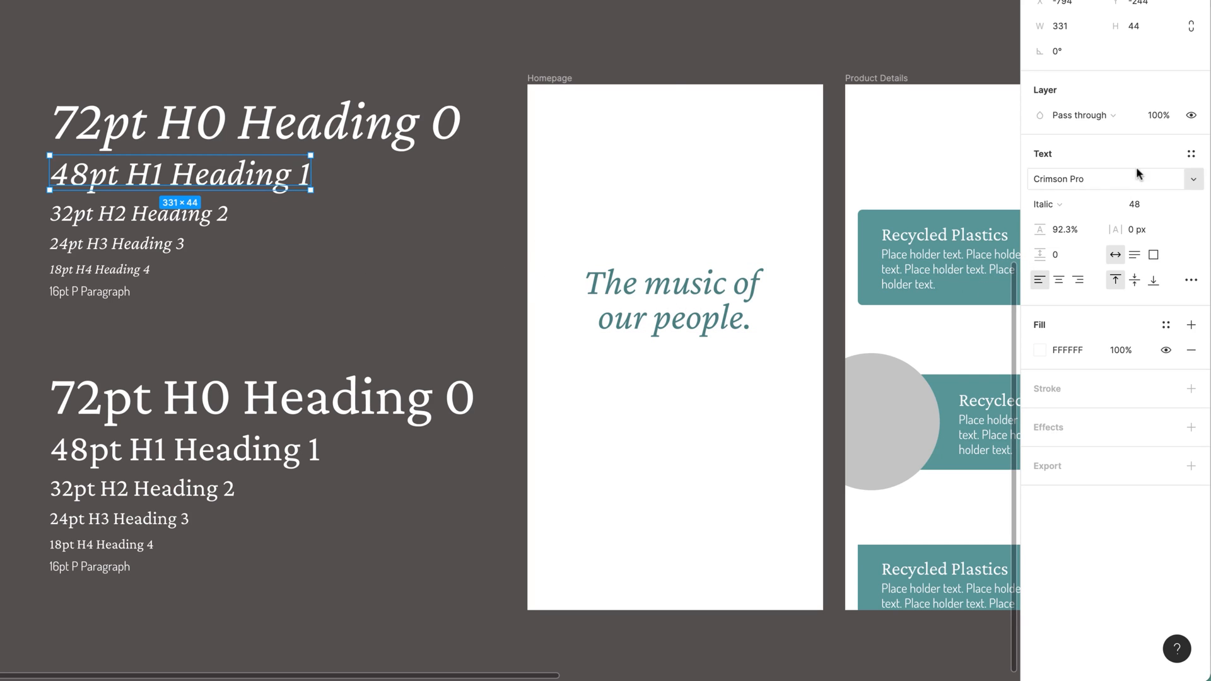
{"action": "left_click", "coordinate": [1190, 153]}
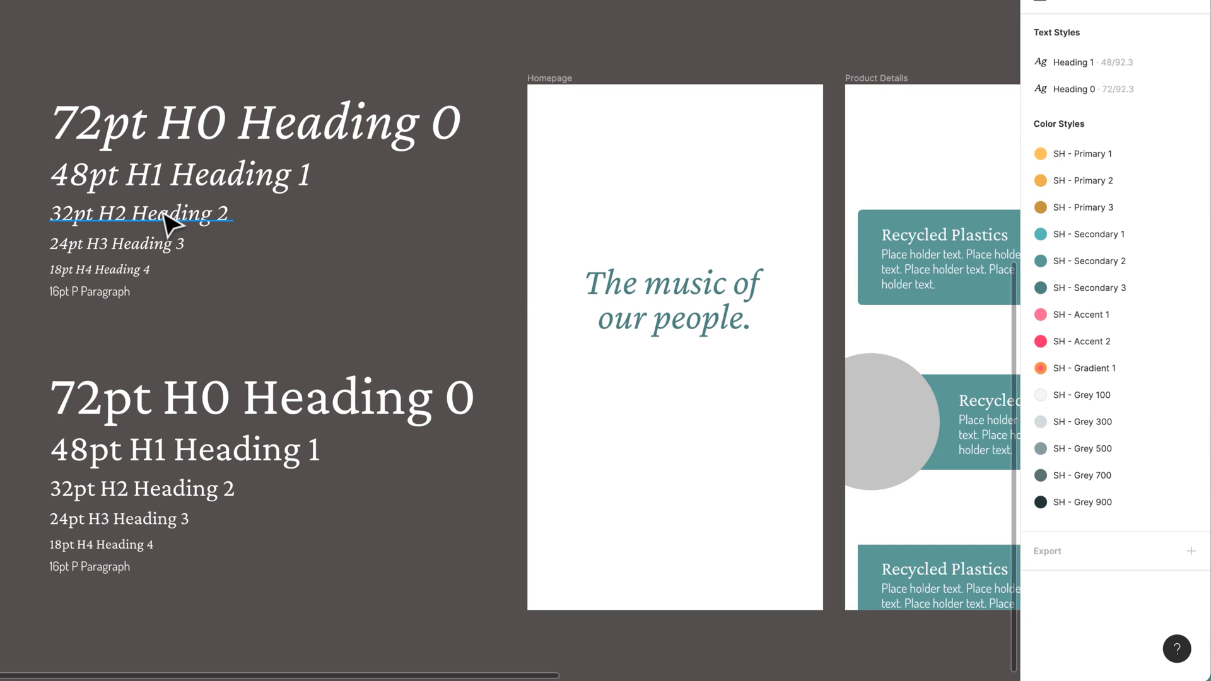
{"action": "left_click", "coordinate": [141, 214]}
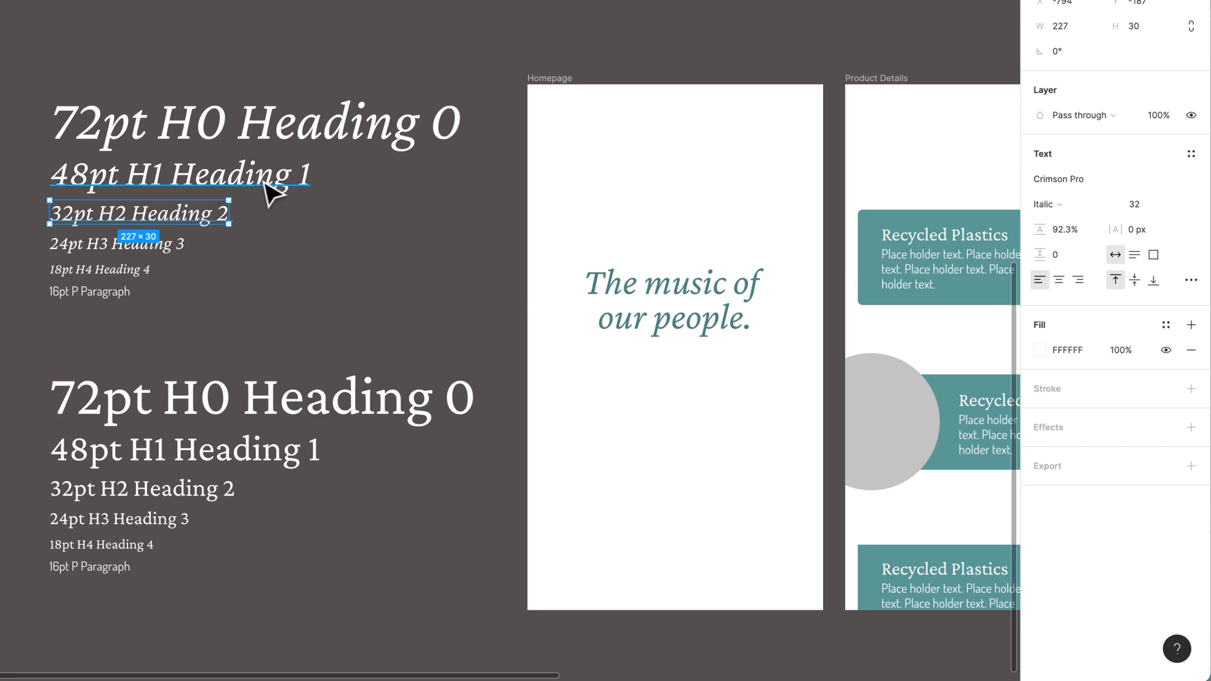
{"action": "left_click", "coordinate": [178, 173]}
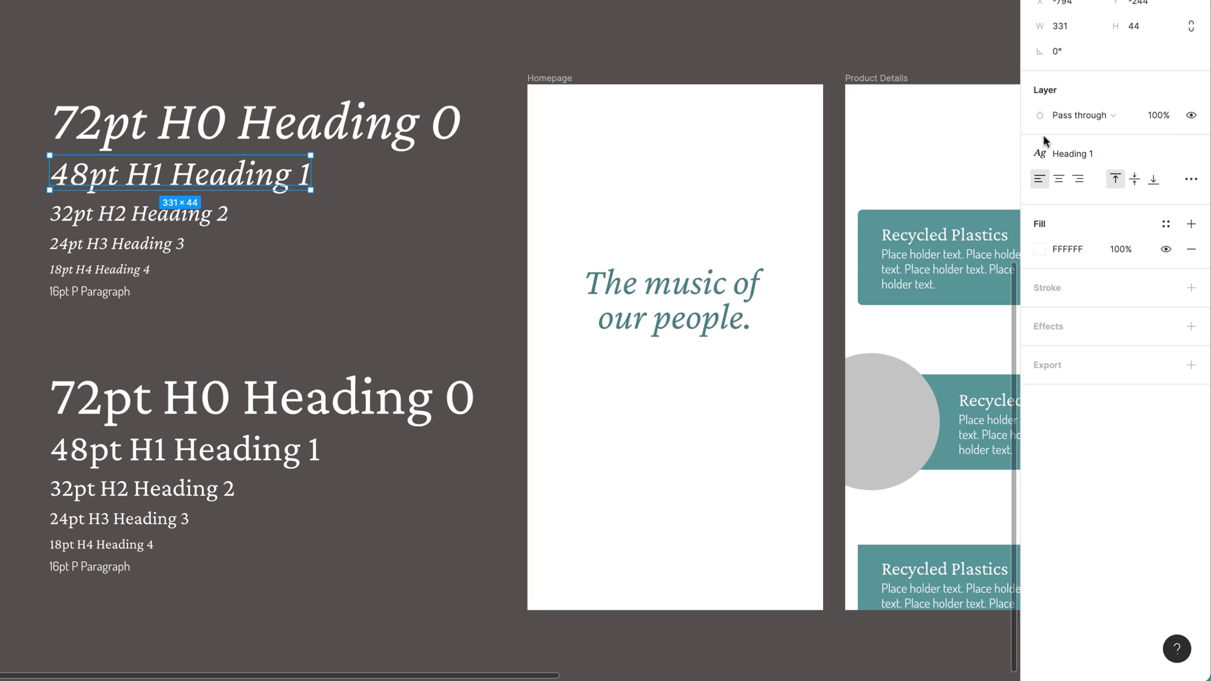
{"action": "mouse_move", "coordinate": [381, 257]}
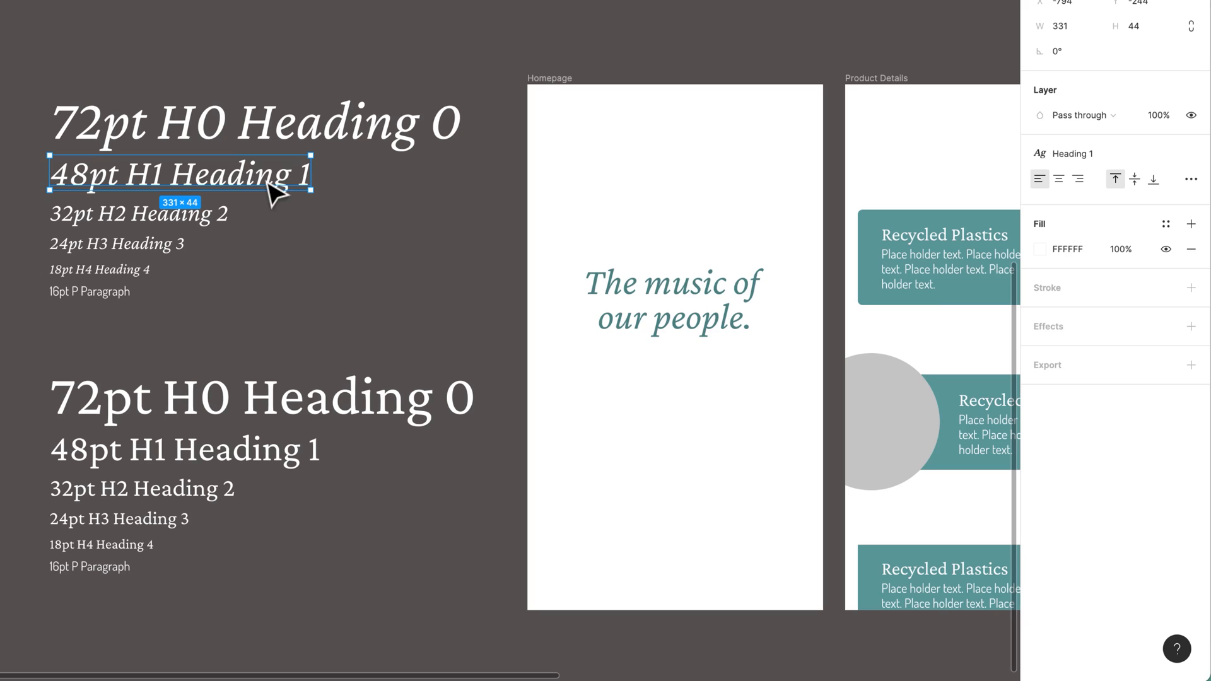
{"action": "mouse_move", "coordinate": [286, 193]}
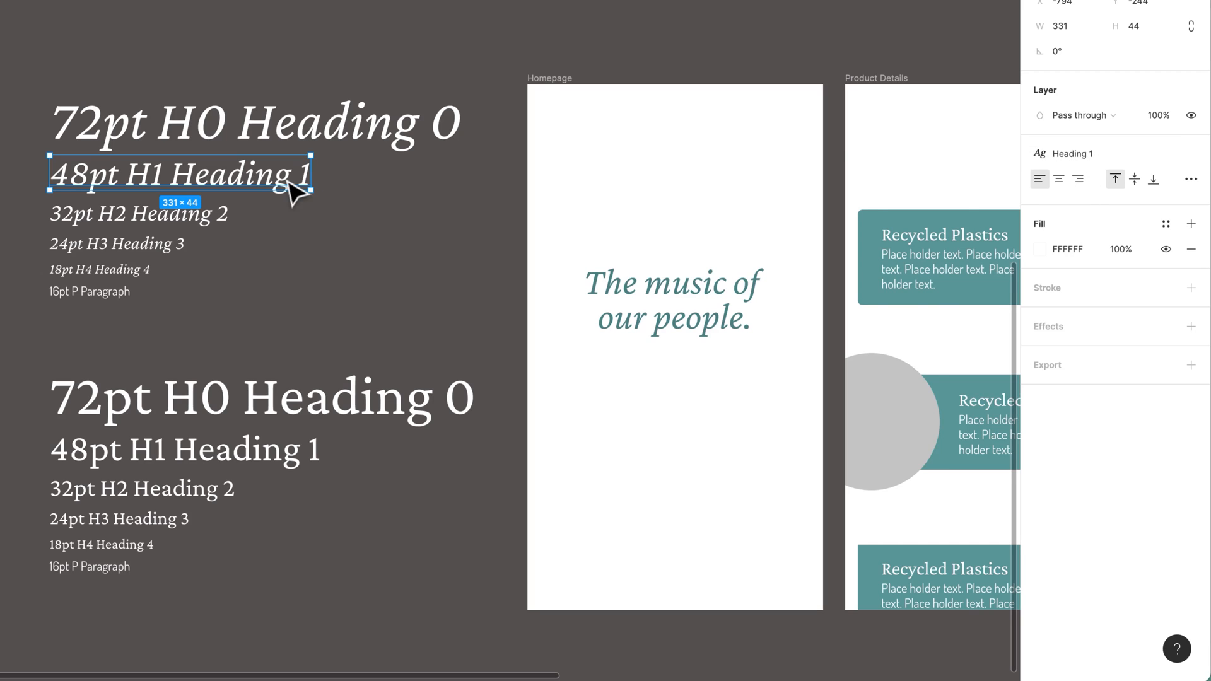
{"action": "mouse_move", "coordinate": [1103, 153]}
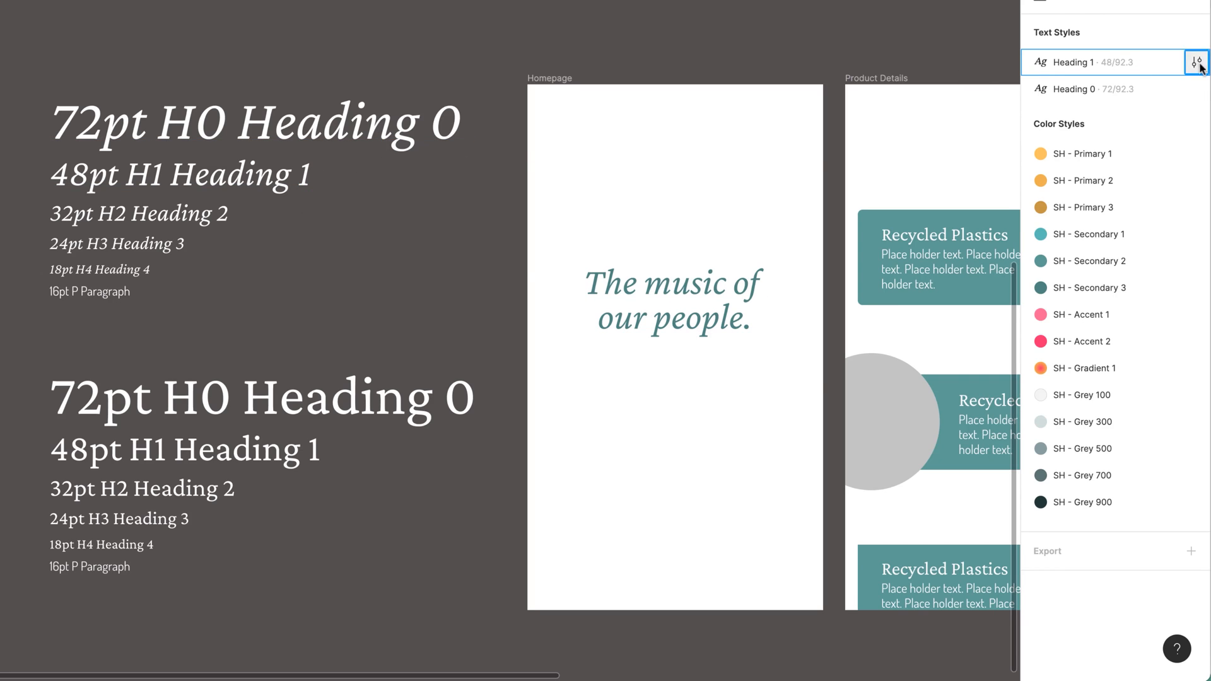
Restore the Heading 1 style's font from Brush Script MT to Crimson Pro Italic.
{"action": "left_click", "coordinate": [1199, 62]}
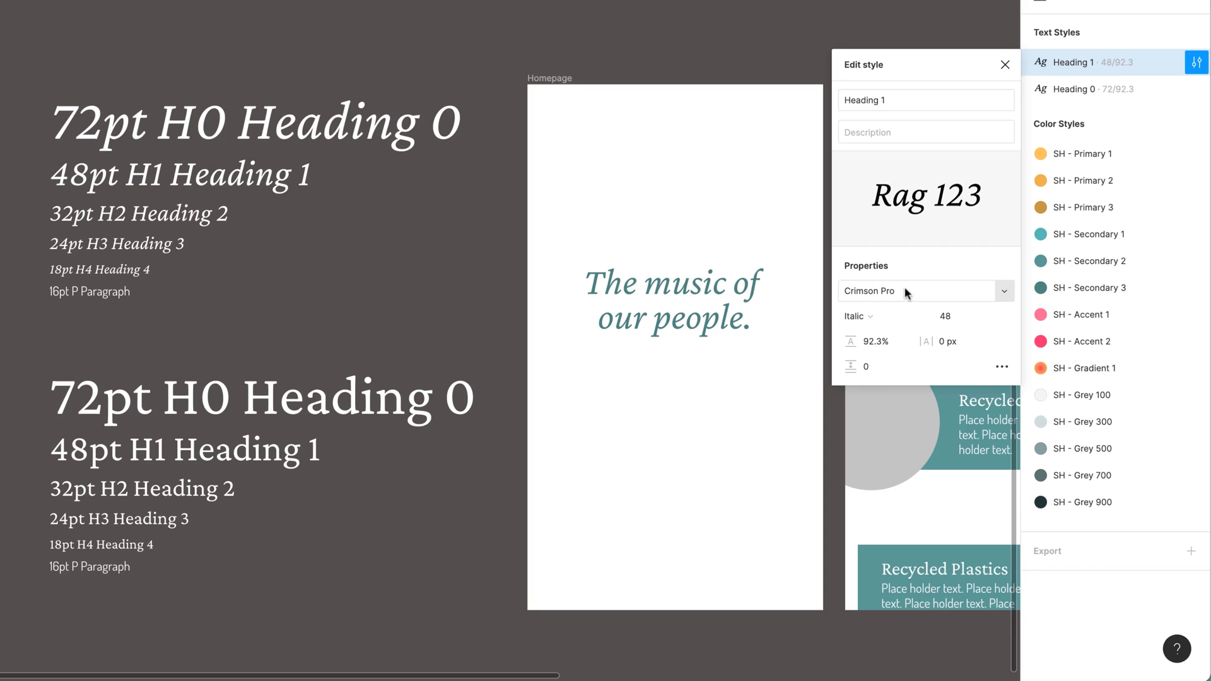
{"action": "left_click", "coordinate": [916, 291]}
{"action": "type", "text": "Brush Script MT"}
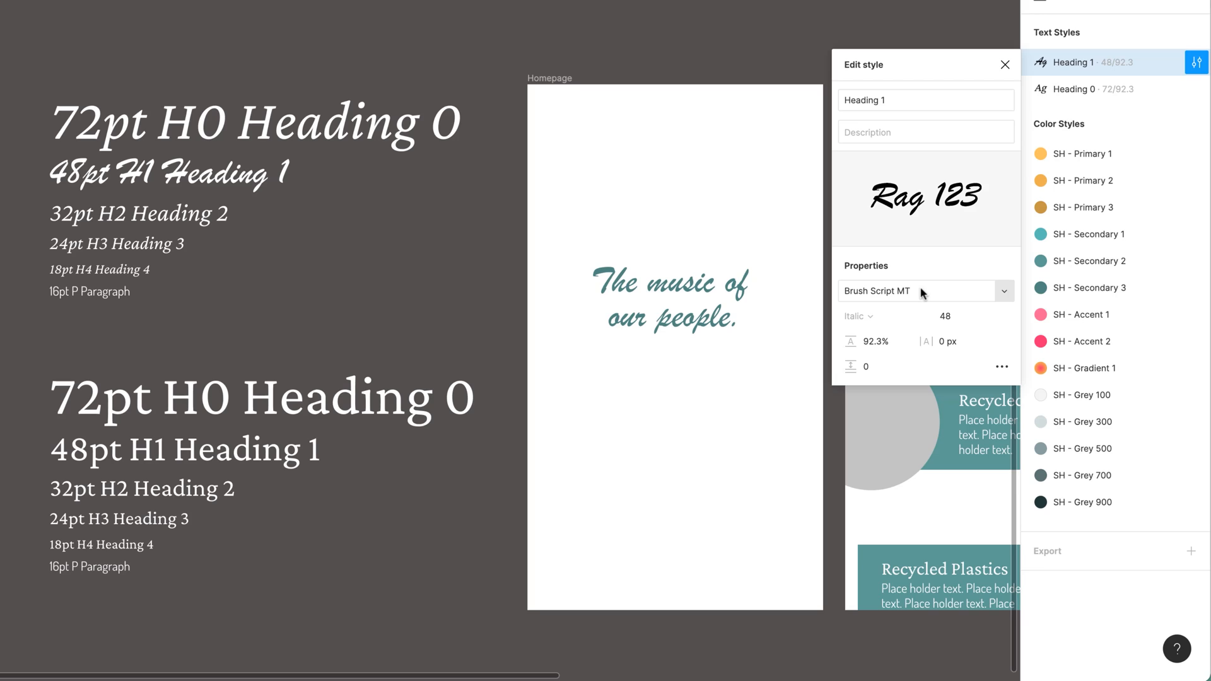
{"action": "mouse_move", "coordinate": [925, 302]}
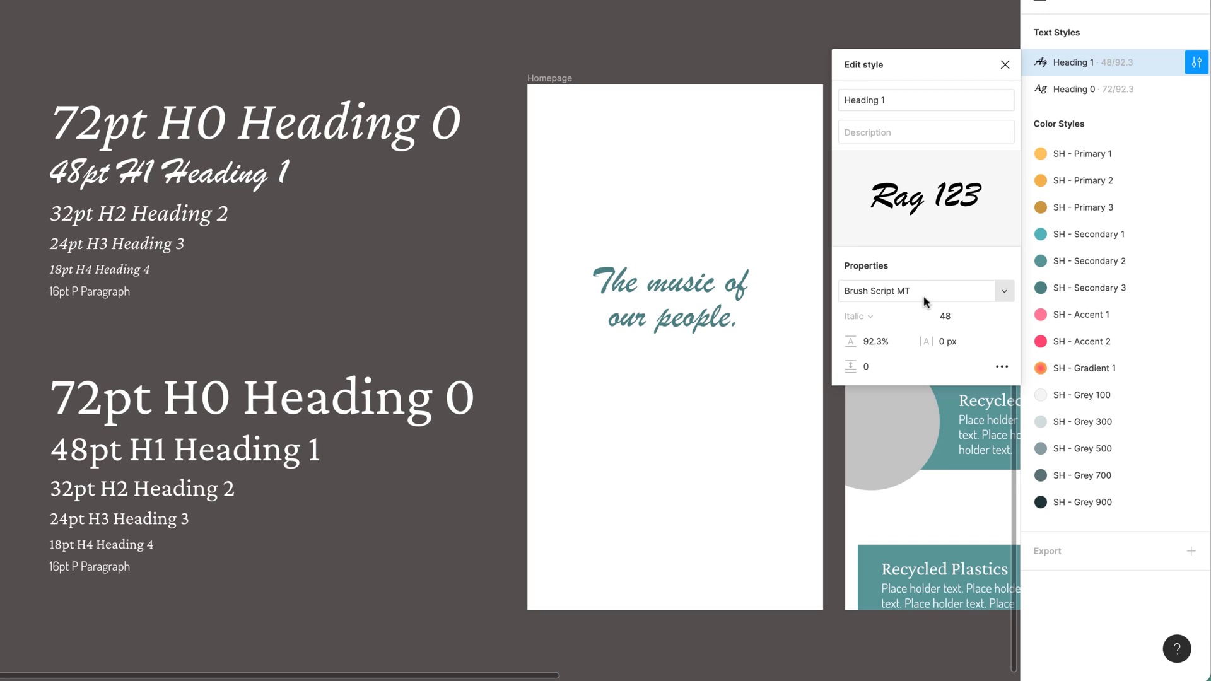
{"action": "left_click", "coordinate": [674, 302]}
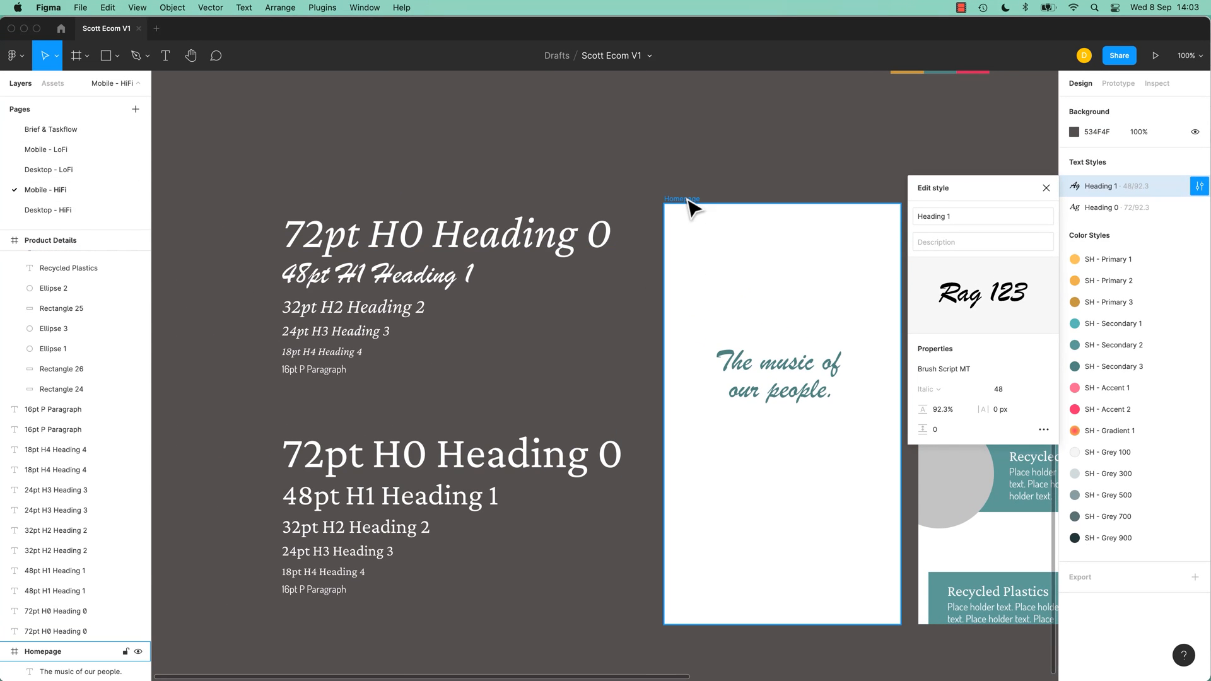
{"action": "left_click", "coordinate": [377, 274]}
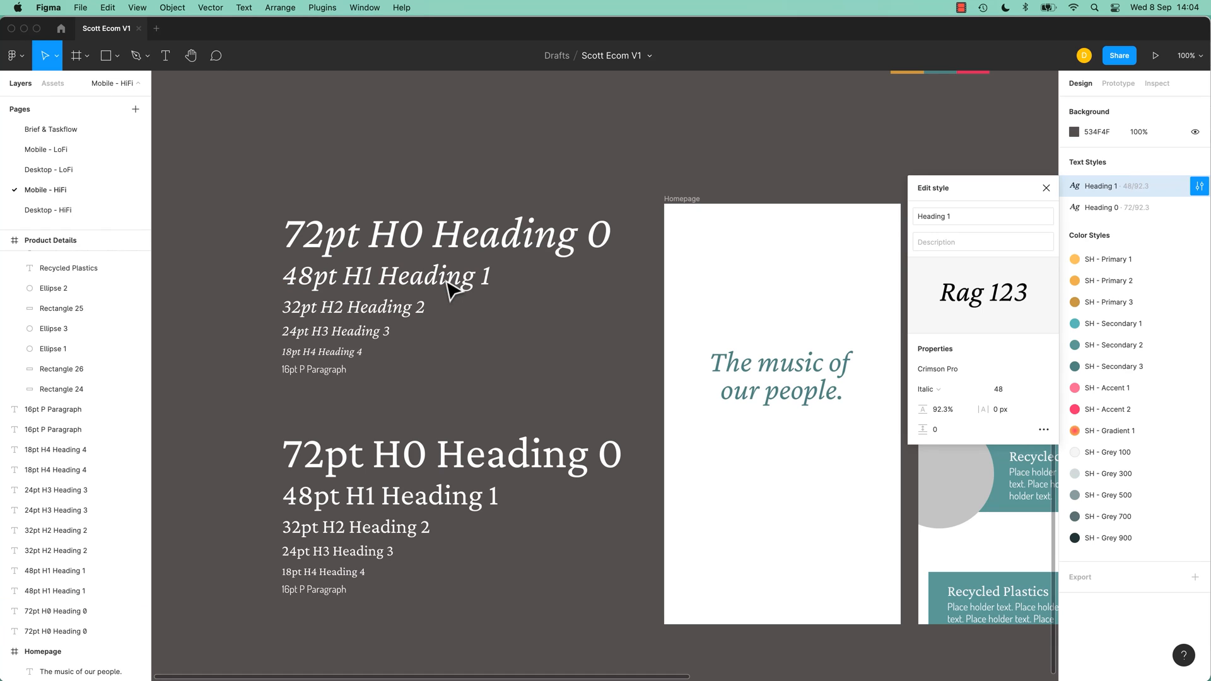
{"action": "left_click", "coordinate": [349, 307]}
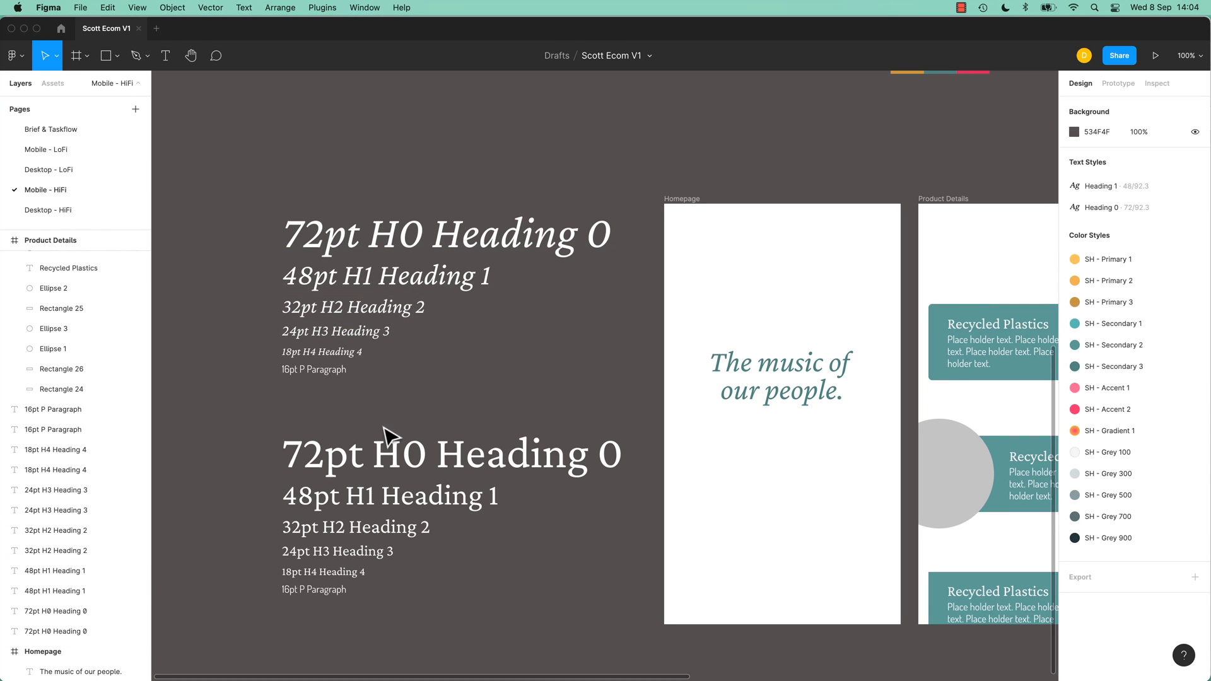
Save the regular 72pt H0 text as a new 'Alt Heading 1' style.
{"action": "left_click", "coordinate": [451, 453]}
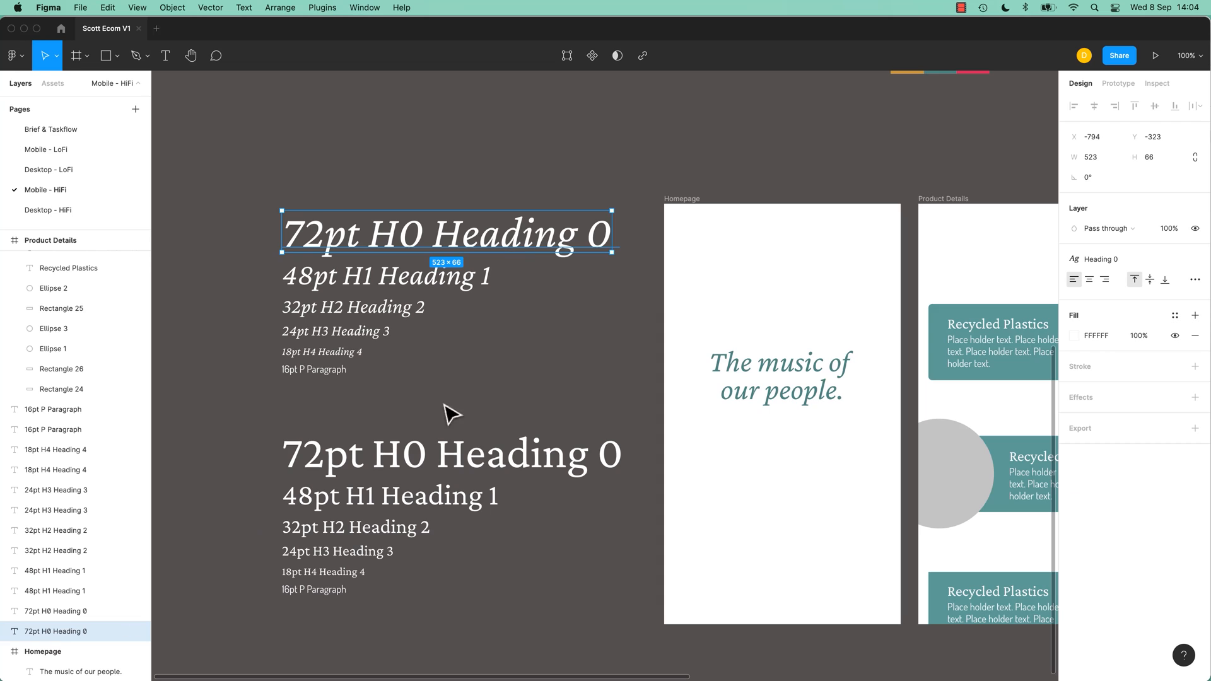
{"action": "left_click", "coordinate": [452, 453]}
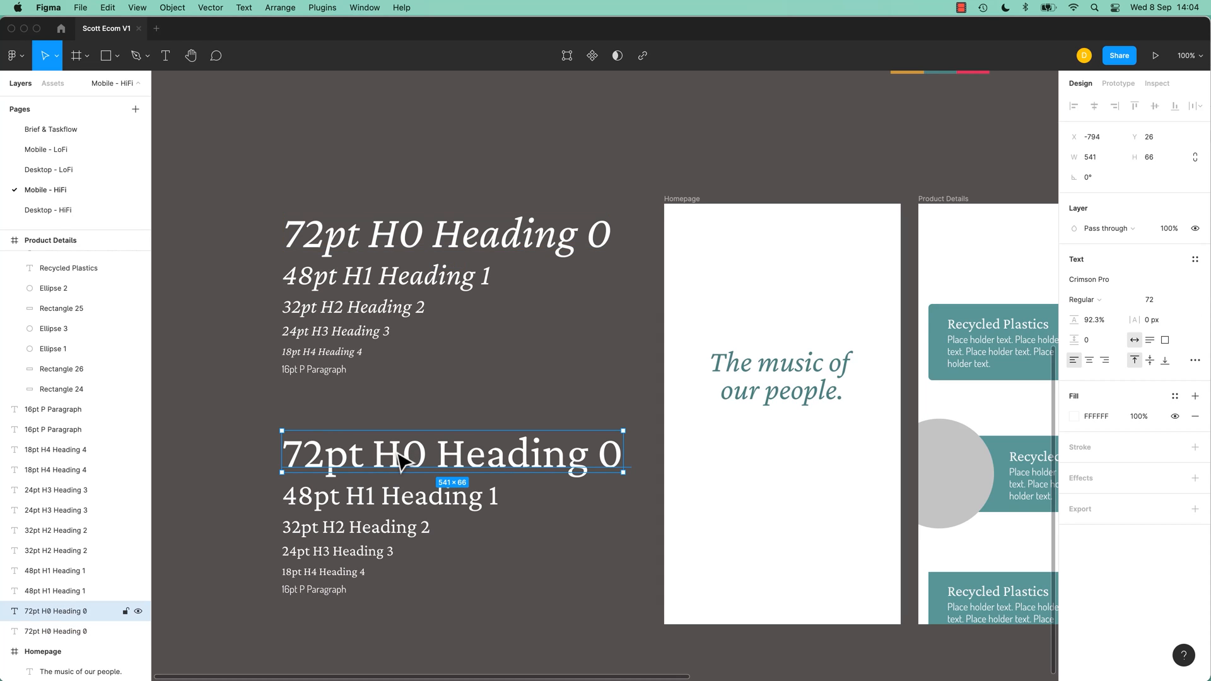
{"action": "mouse_move", "coordinate": [419, 477]}
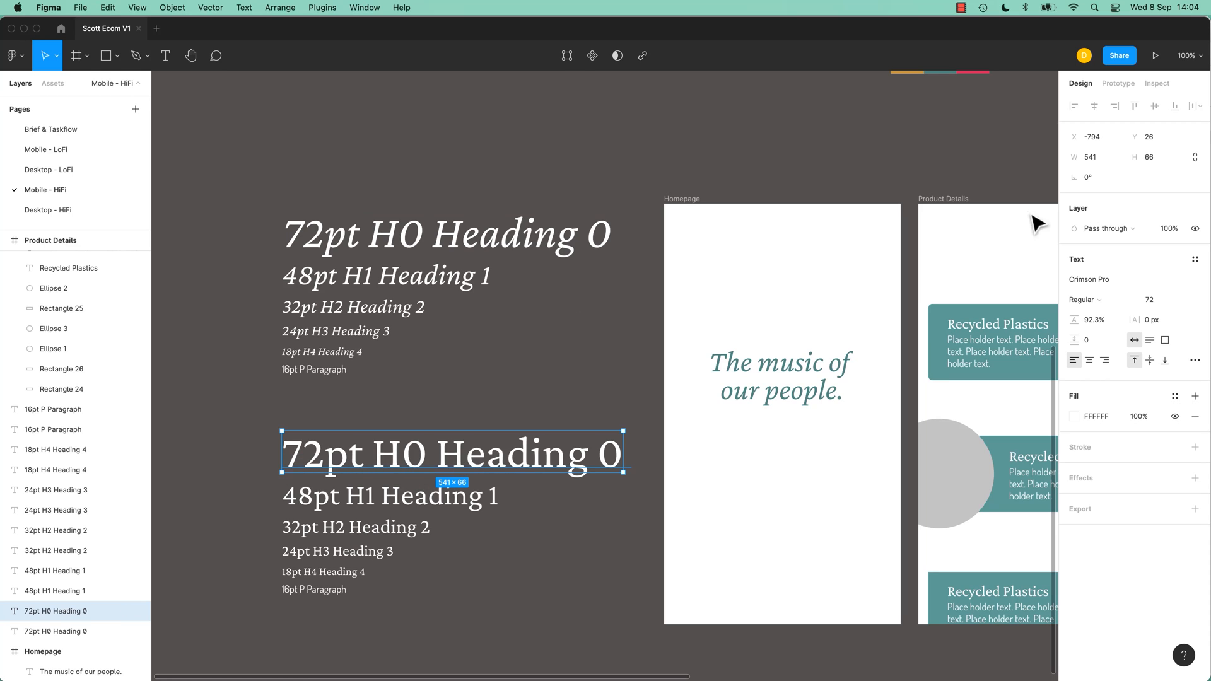
{"action": "left_click", "coordinate": [1195, 259]}
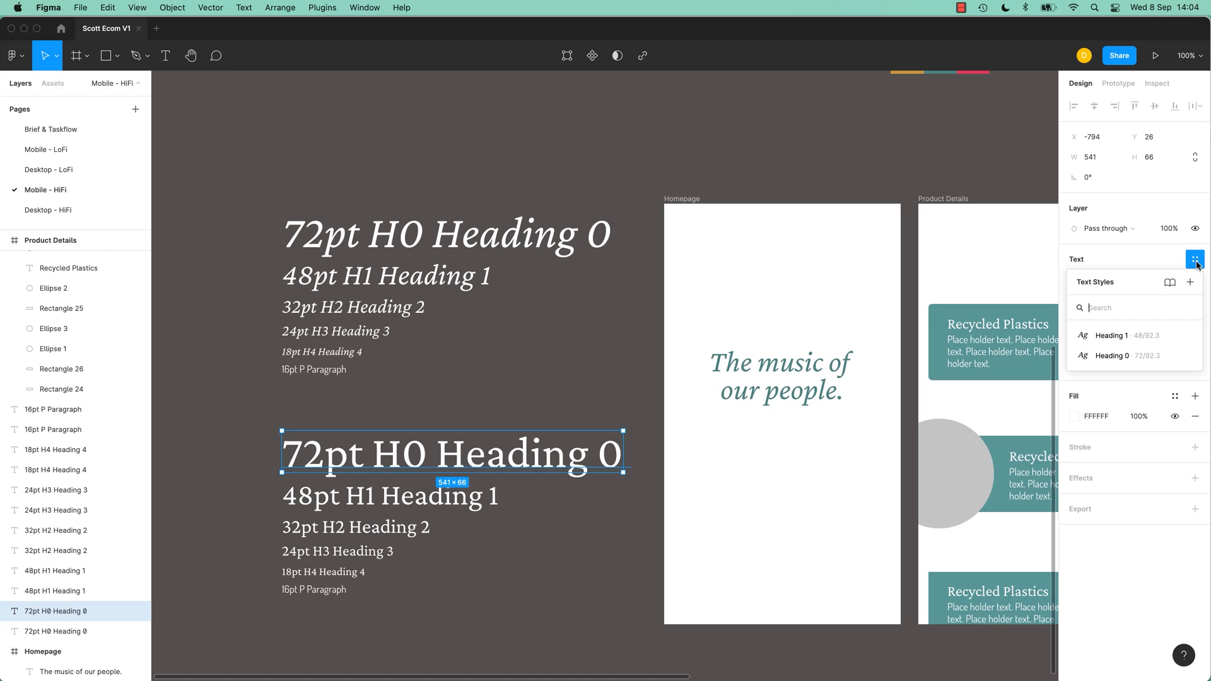
{"action": "left_click", "coordinate": [1190, 281]}
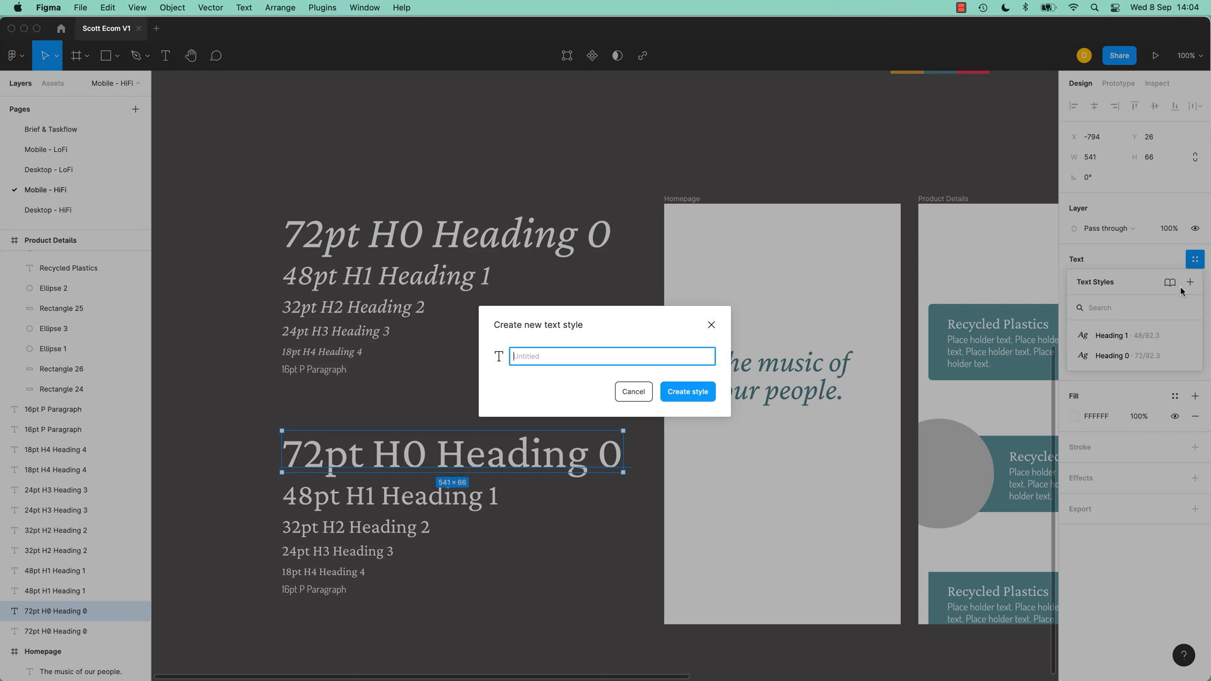
{"action": "type", "text": "Alt Heading 1"}
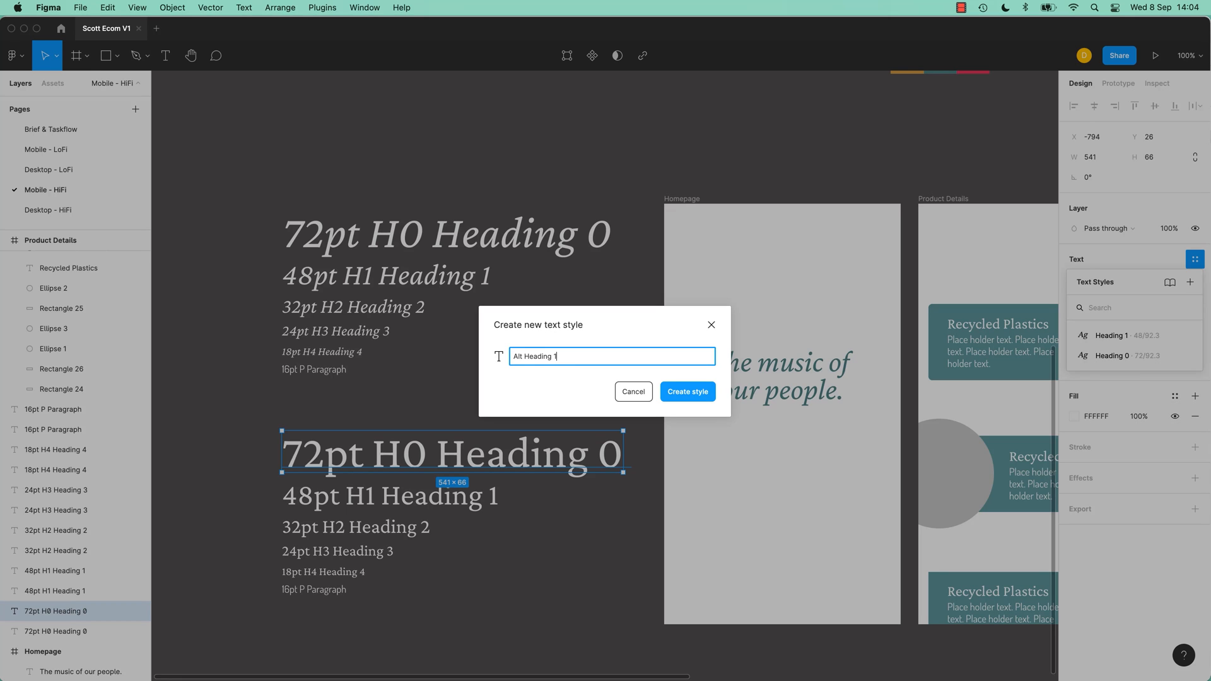
{"action": "left_click", "coordinate": [686, 391]}
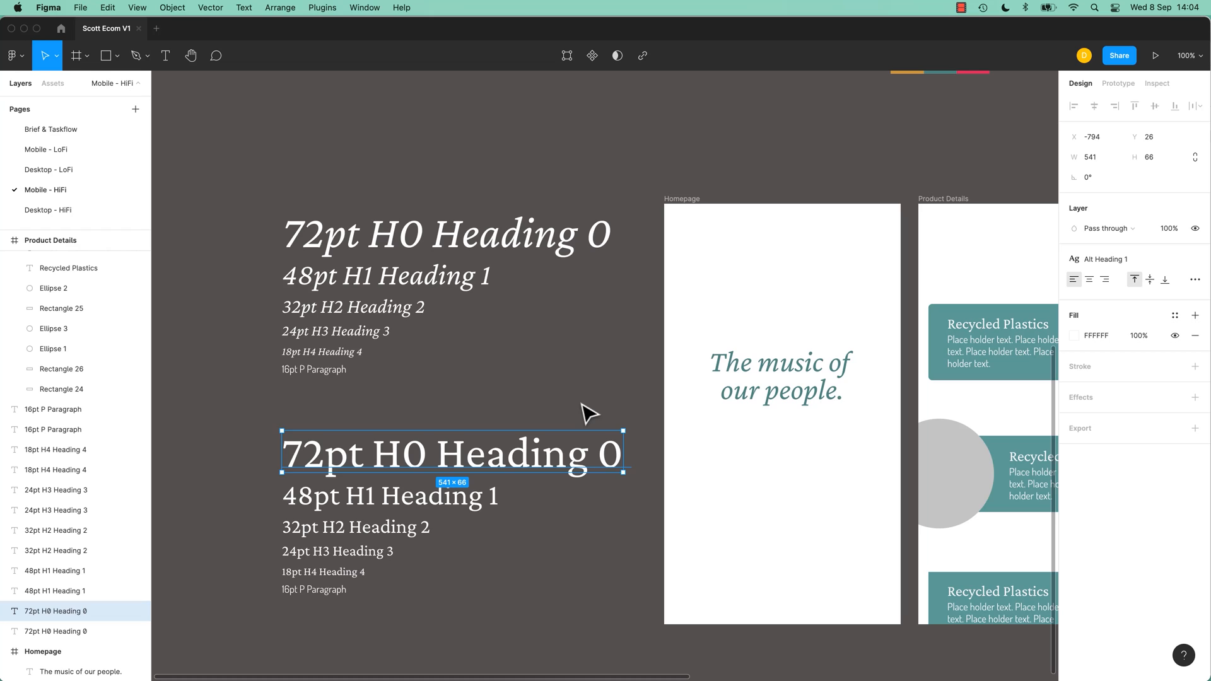
{"action": "mouse_move", "coordinate": [579, 369]}
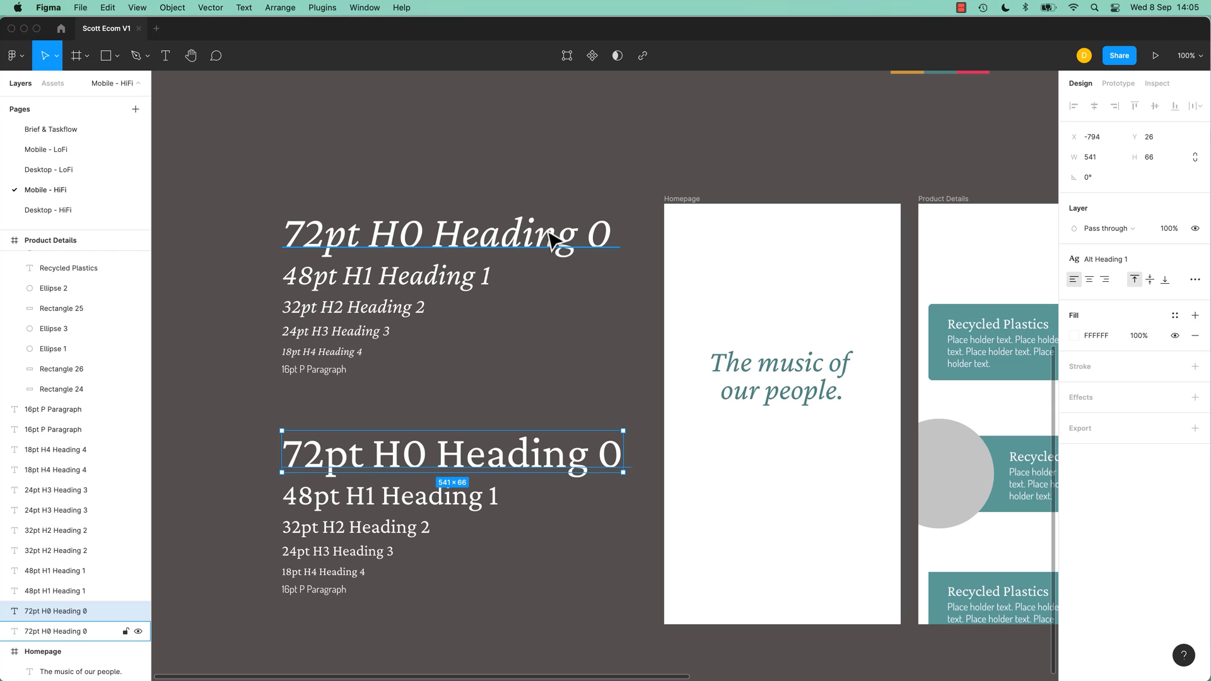
{"action": "mouse_move", "coordinate": [567, 258]}
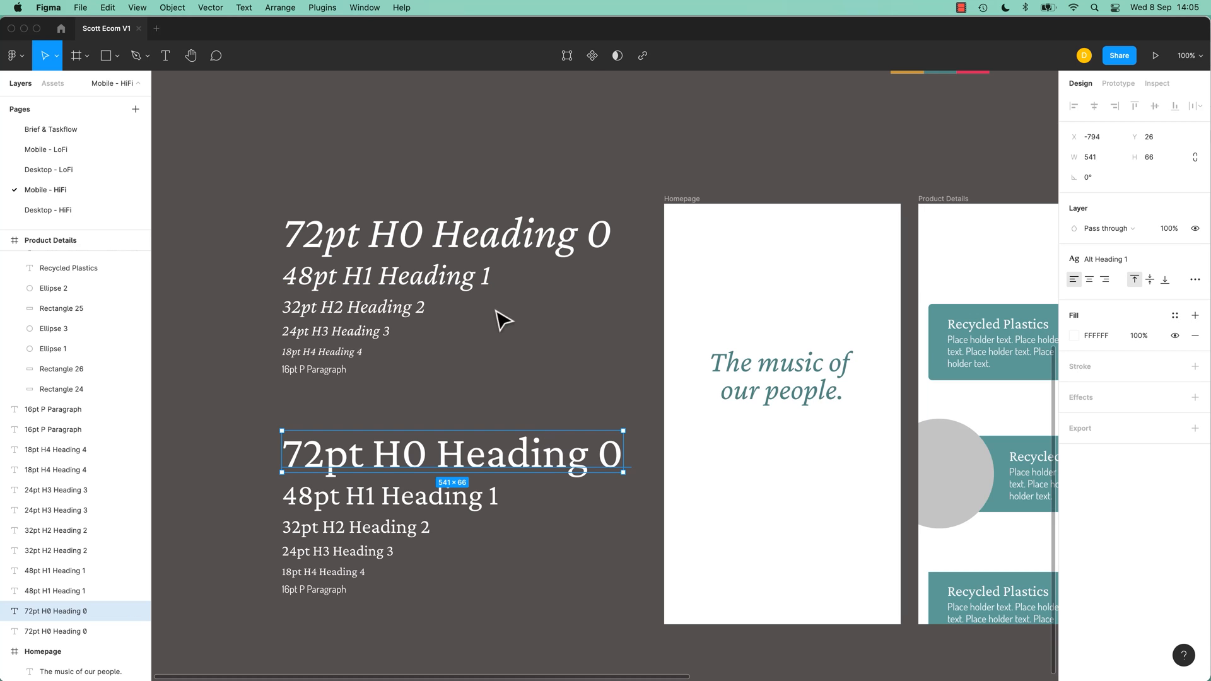
Create Heading 2–4, Paragraph and Alt Heading 1–4 styles from the remaining samples.
{"action": "left_click", "coordinate": [335, 331]}
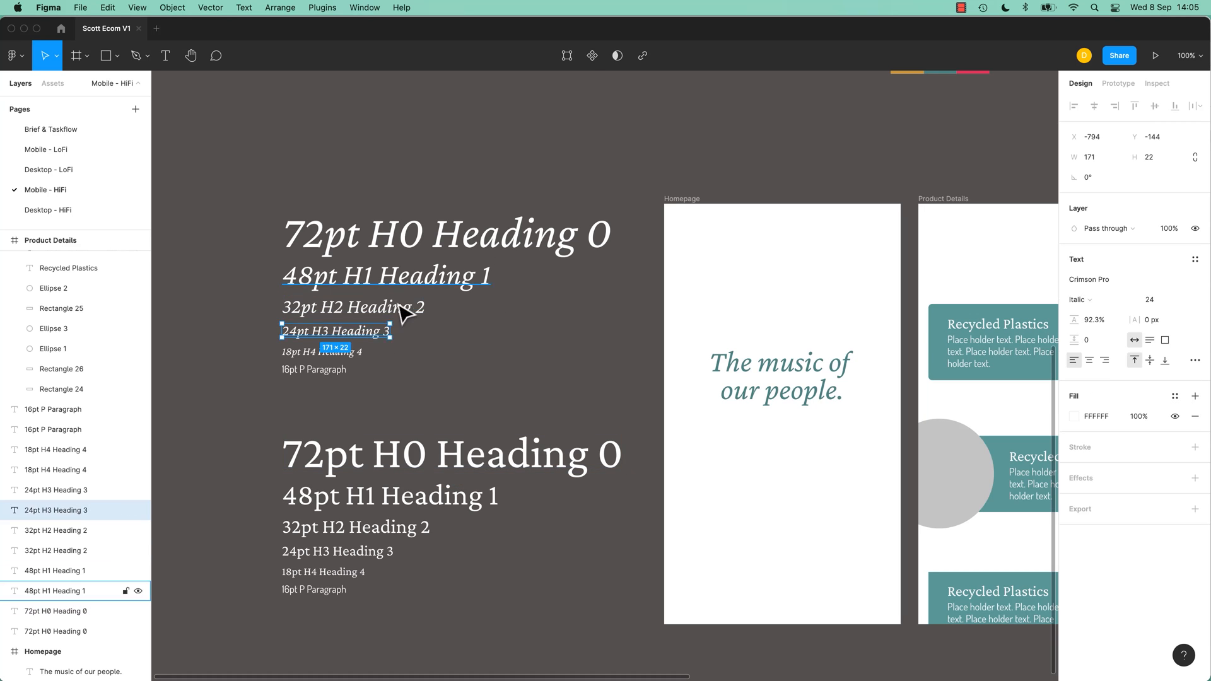
{"action": "left_click", "coordinate": [354, 307]}
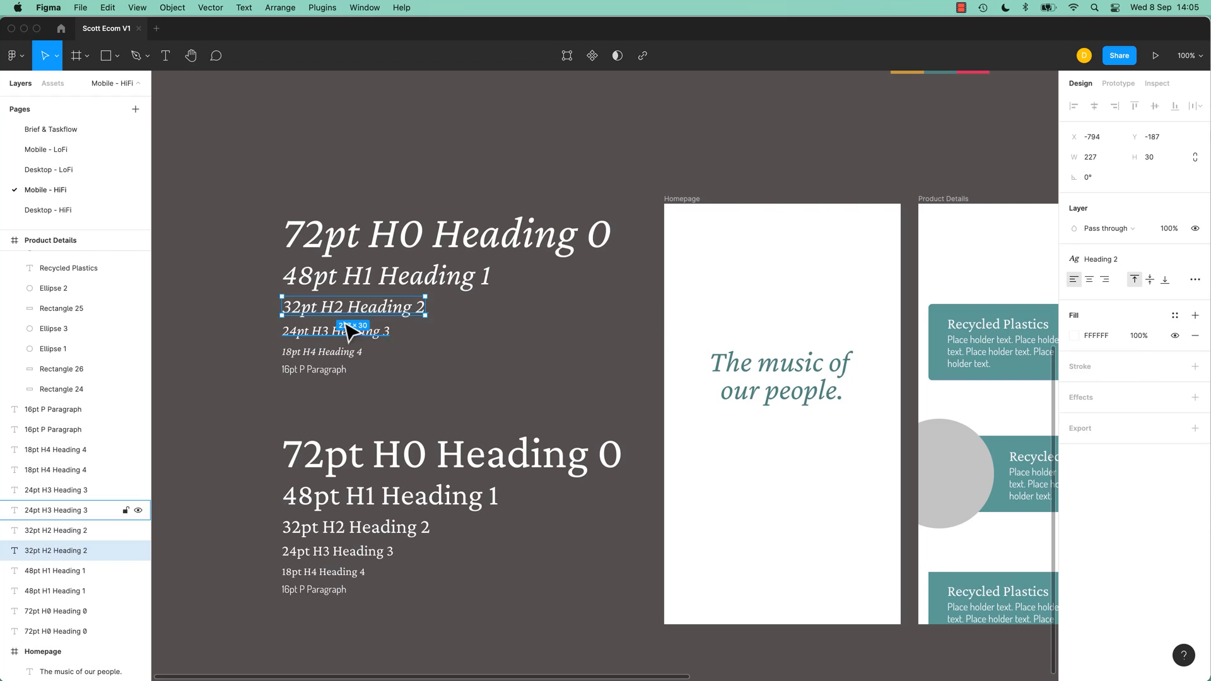
{"action": "left_click", "coordinate": [322, 353]}
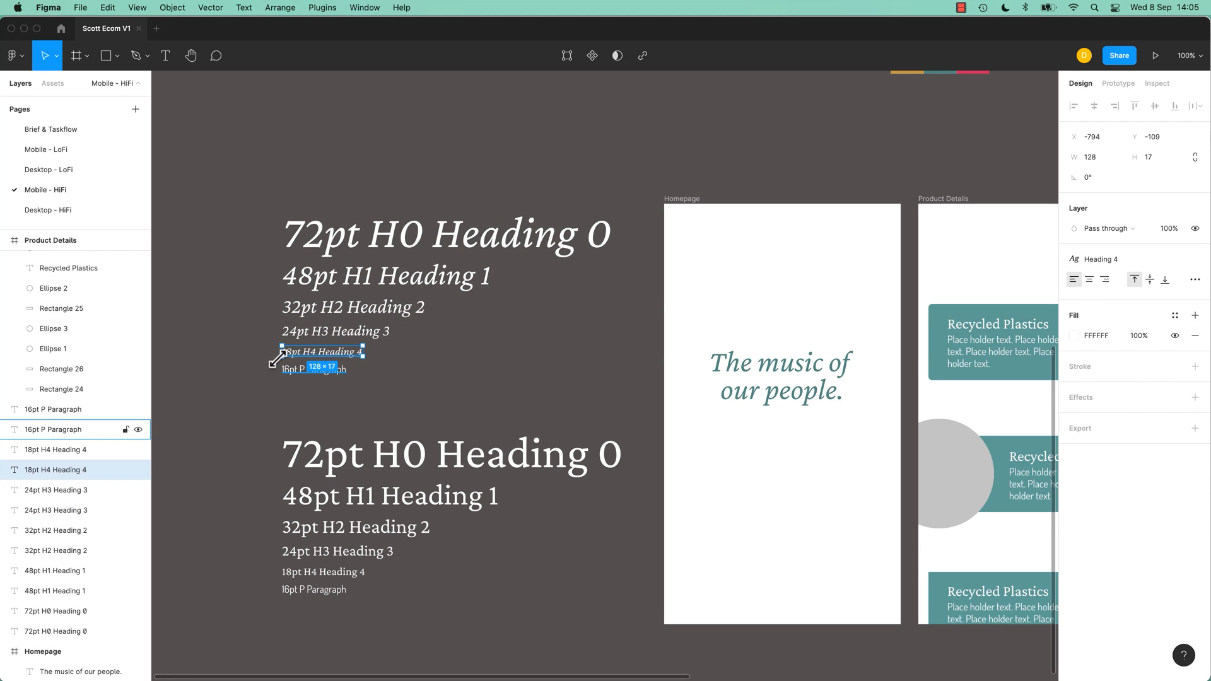
{"action": "left_click", "coordinate": [1195, 281]}
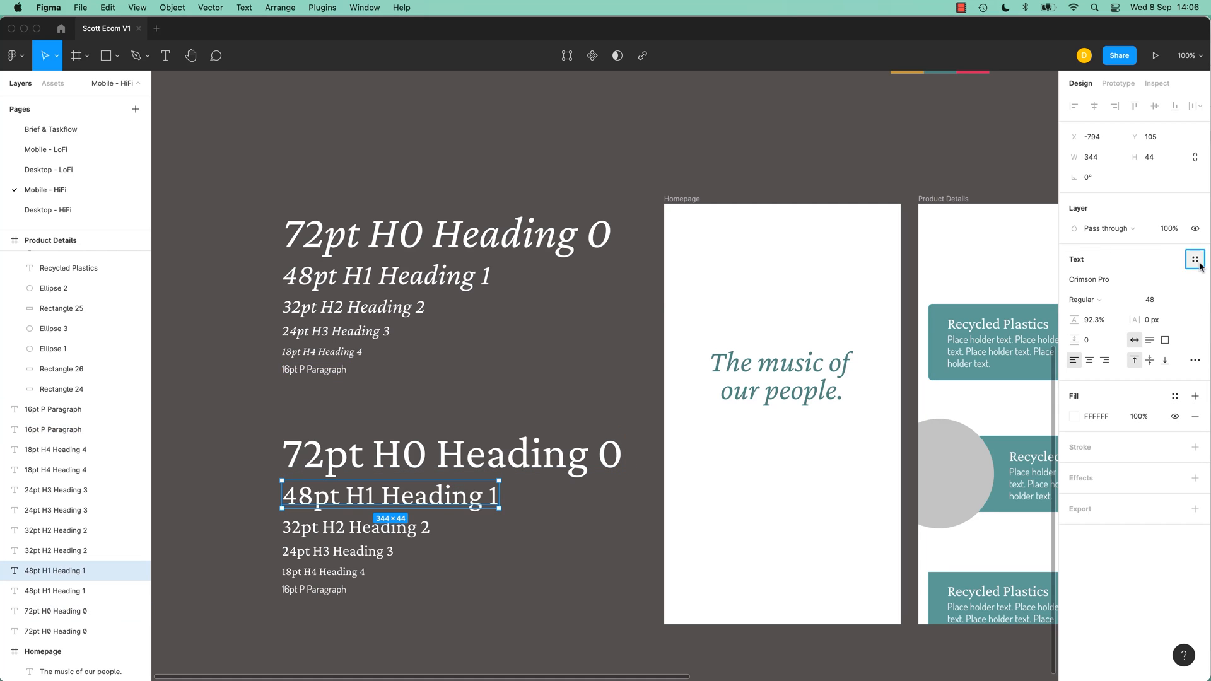
{"action": "left_click", "coordinate": [338, 551]}
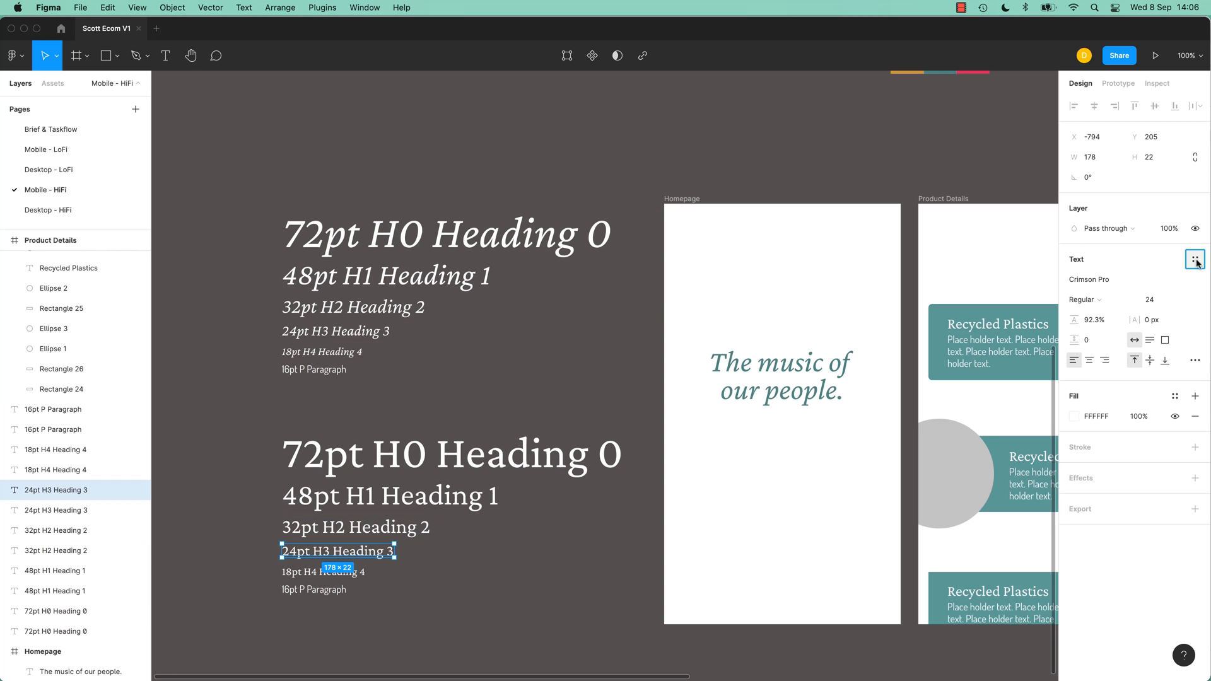
{"action": "left_click", "coordinate": [314, 589]}
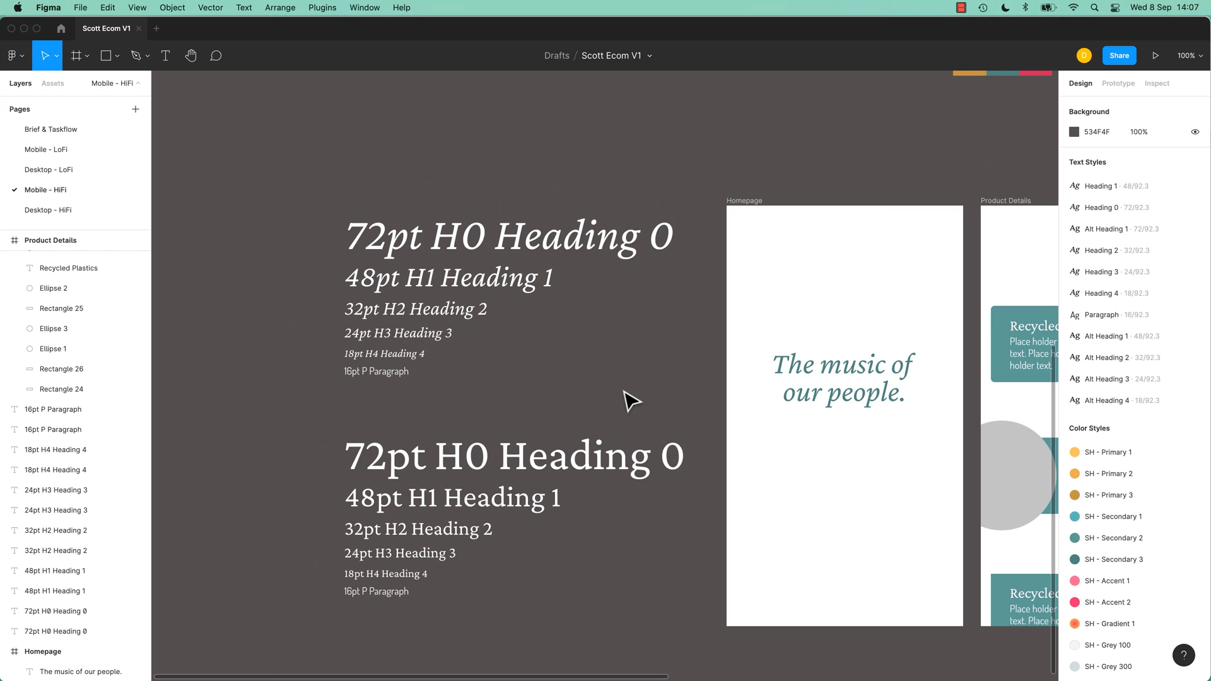
From the Recycled Plastics heading, arrange the style list Heading 0–4 first and rename the 72pt style Alt Heading 0.
{"action": "left_click", "coordinate": [517, 456]}
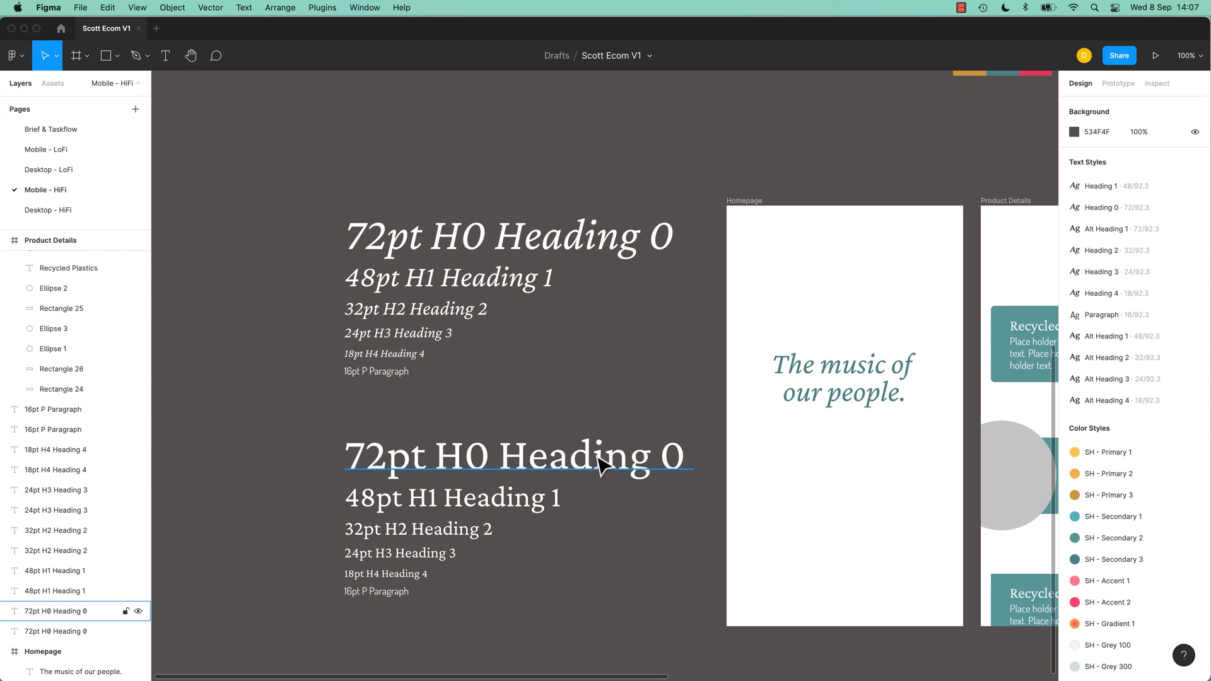
{"action": "left_click", "coordinate": [515, 456]}
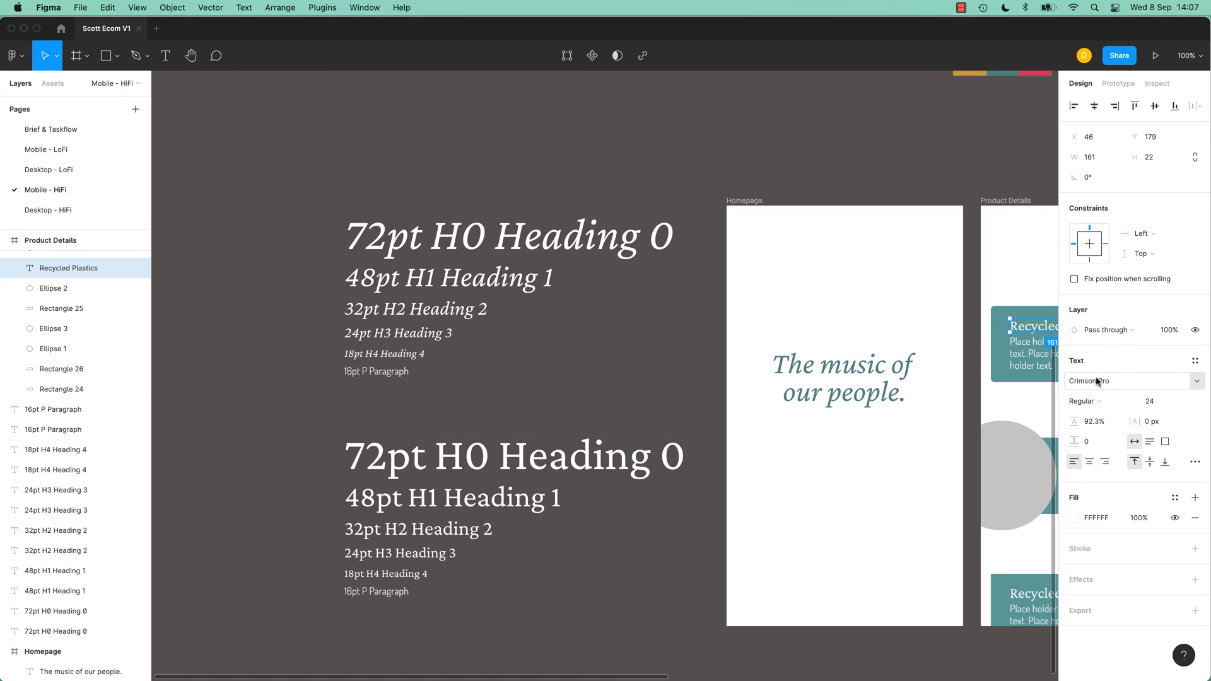
{"action": "left_click", "coordinate": [1195, 361]}
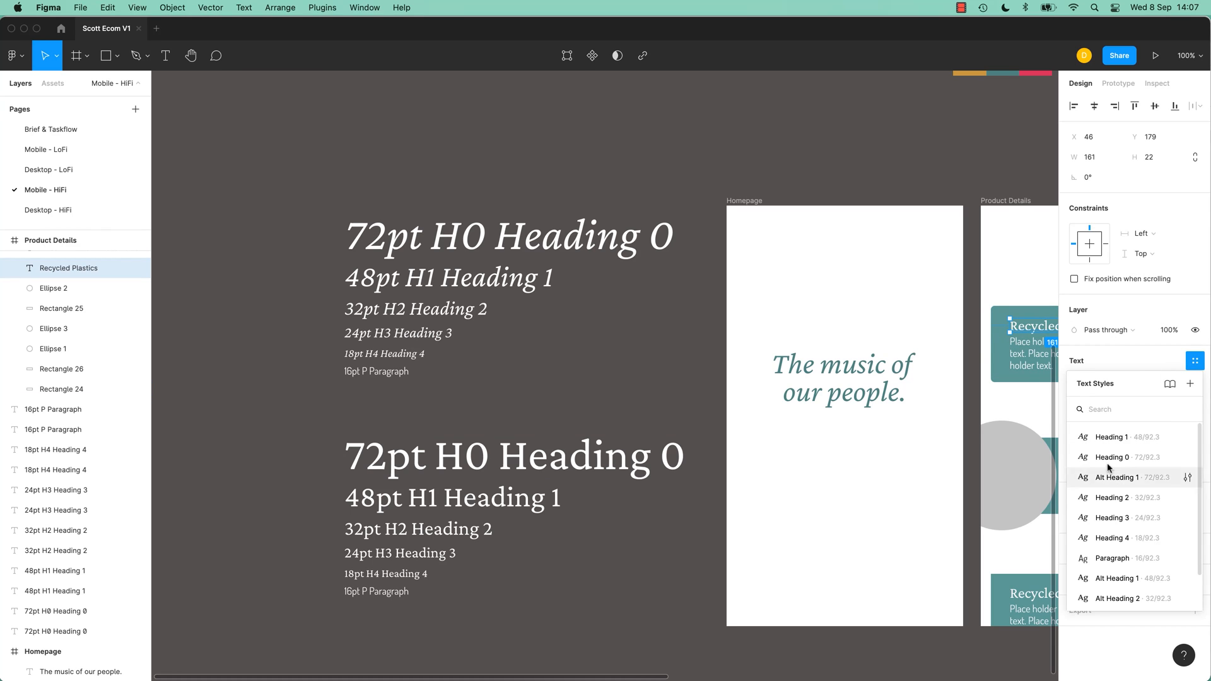
{"action": "mouse_move", "coordinate": [1128, 517]}
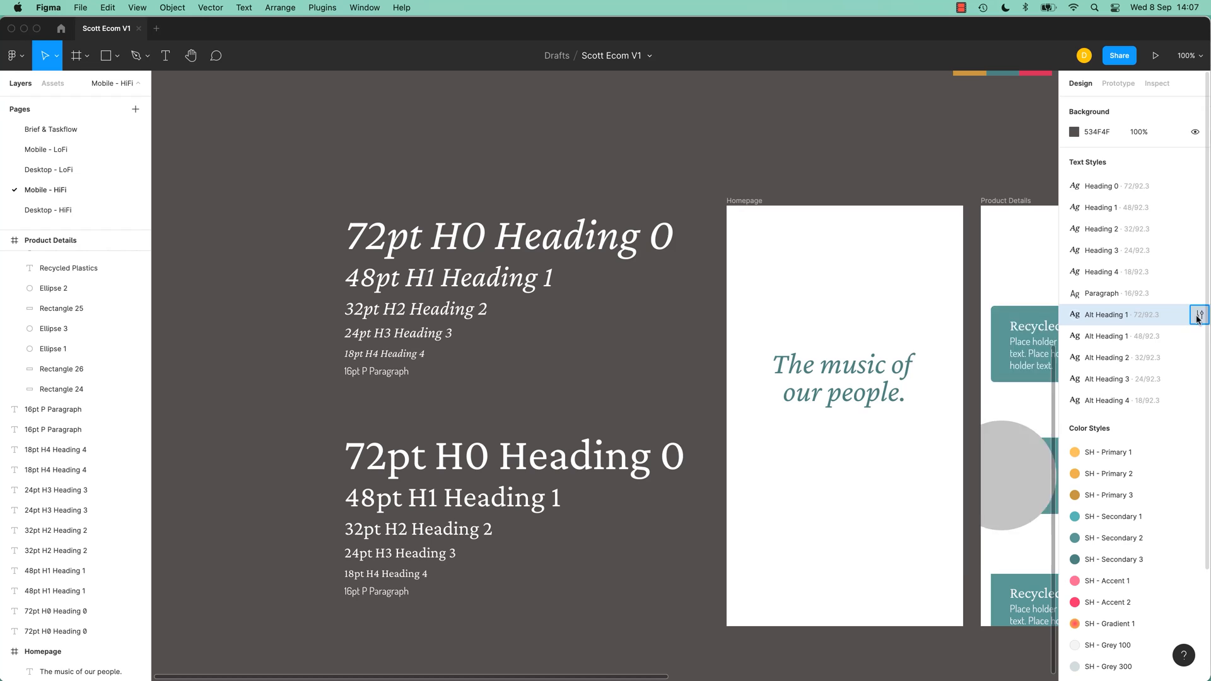
{"action": "left_click", "coordinate": [1199, 316]}
{"action": "type", "text": "0"}
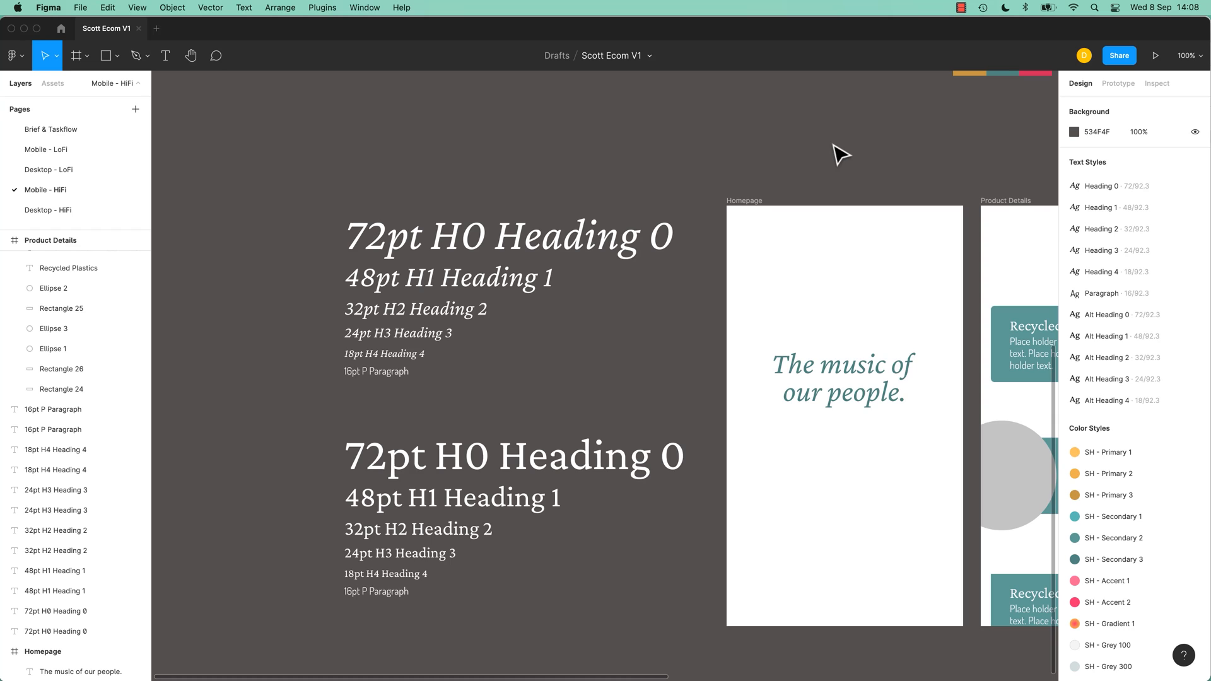
{"action": "mouse_move", "coordinate": [693, 363]}
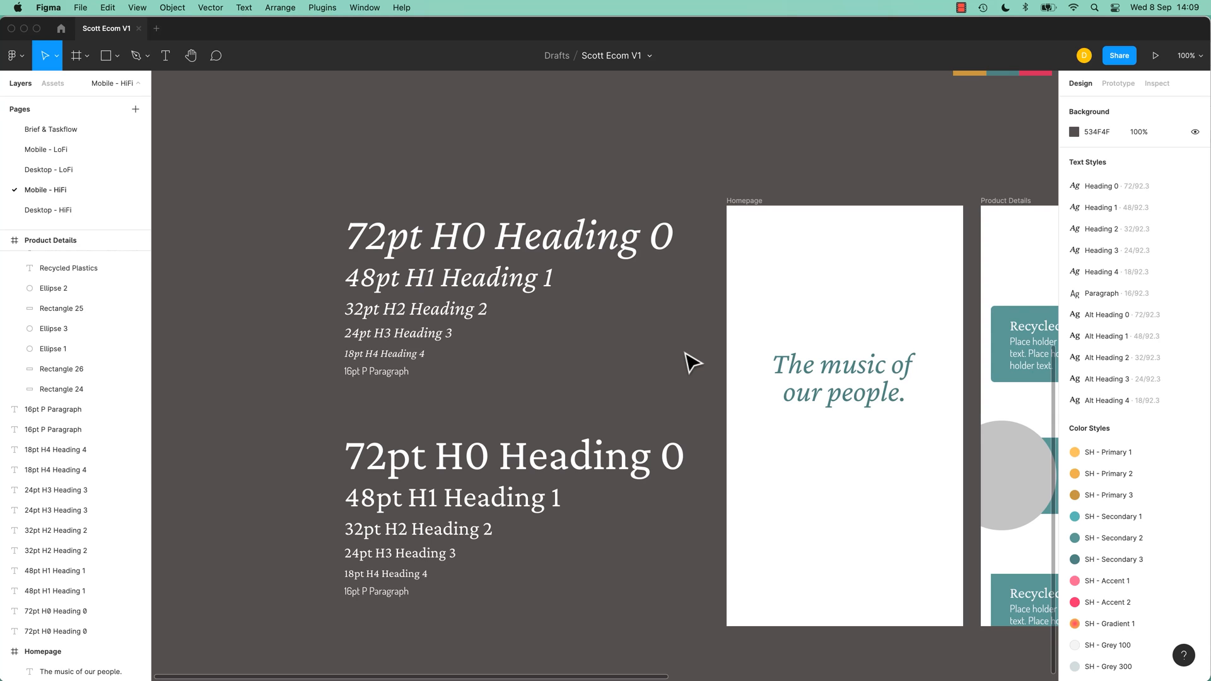
{"action": "mouse_move", "coordinate": [683, 361]}
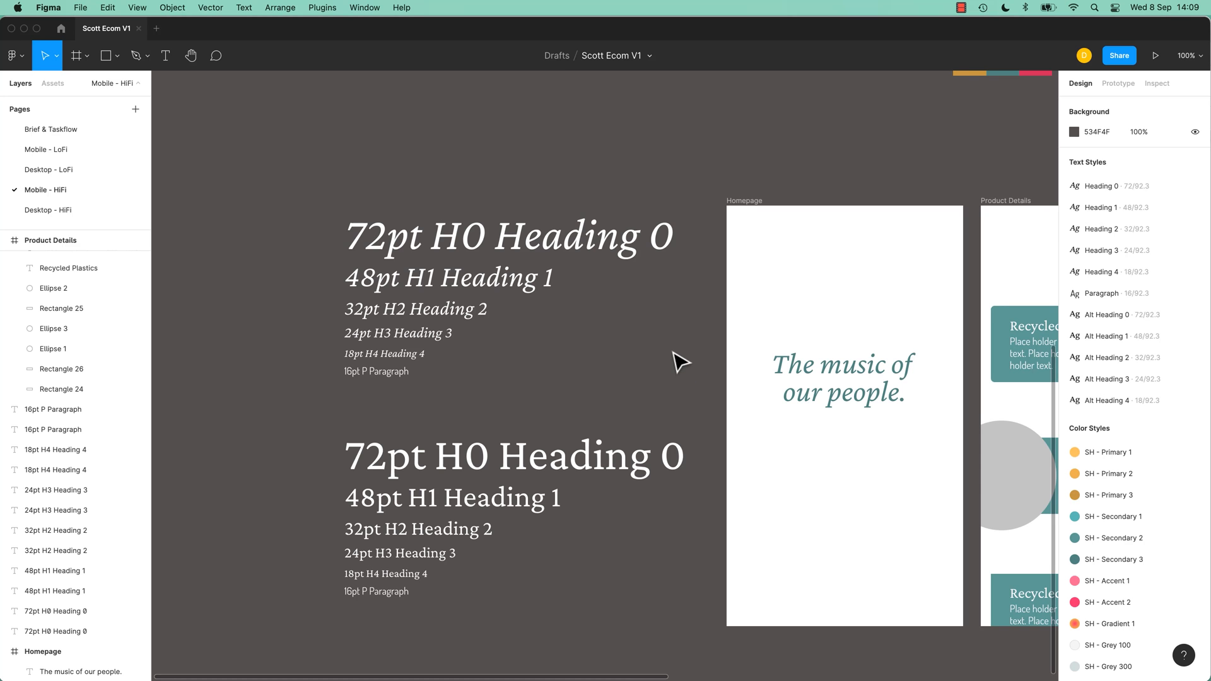